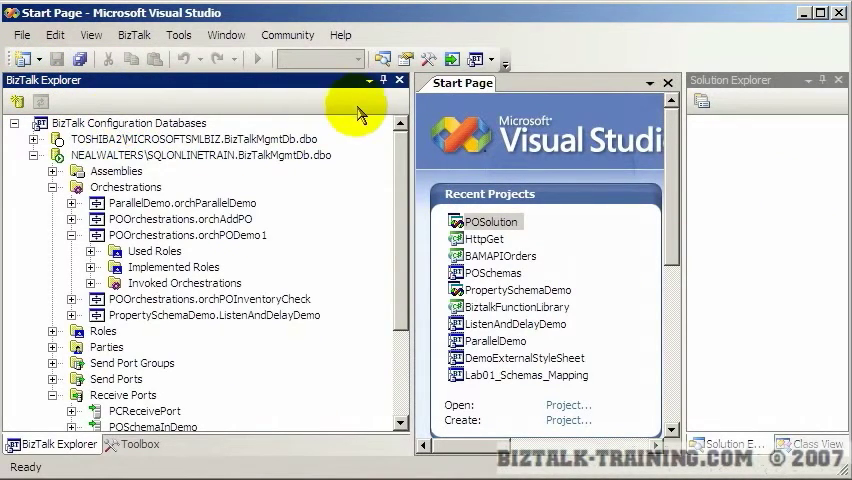
mouse_move(384, 83)
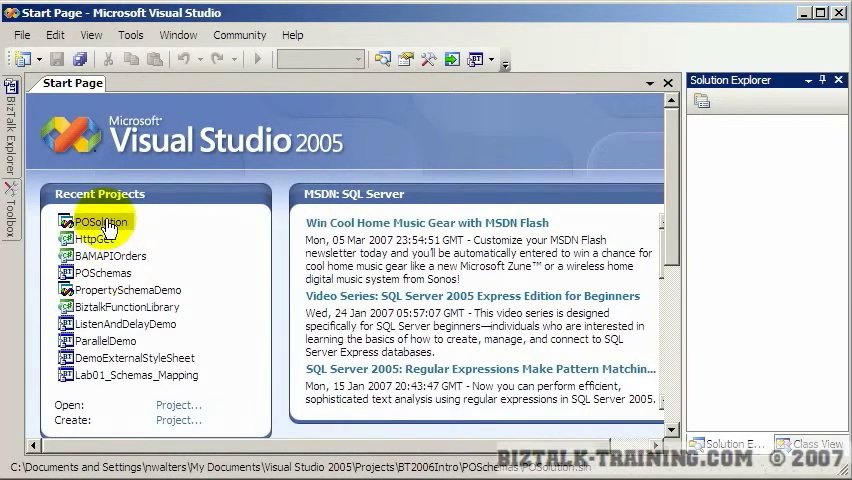
Open POSolution from Recent Projects on the Start Page.
double_click(99, 221)
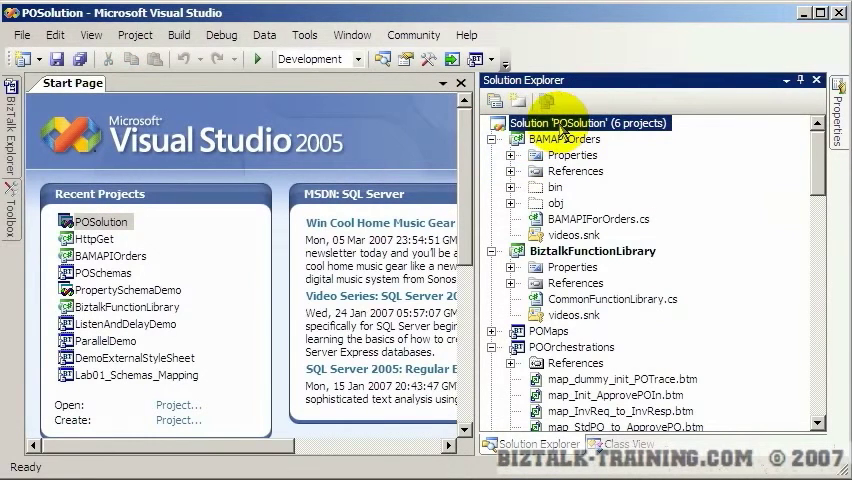
click(549, 330)
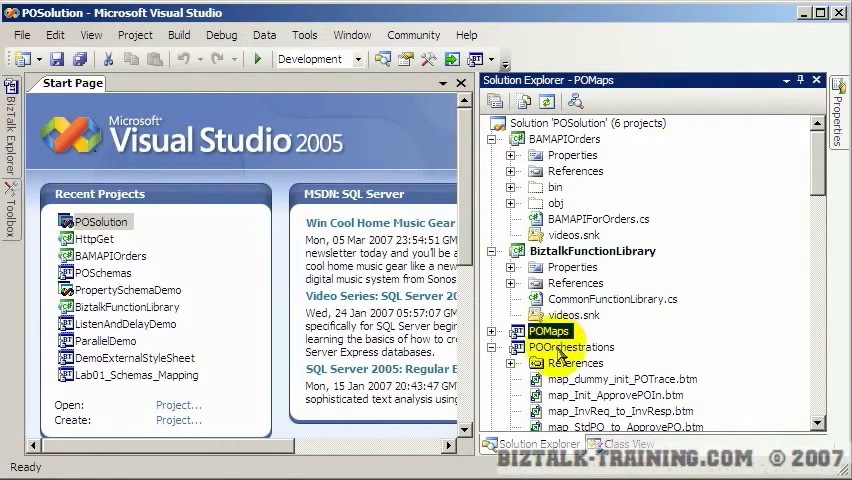
click(575, 347)
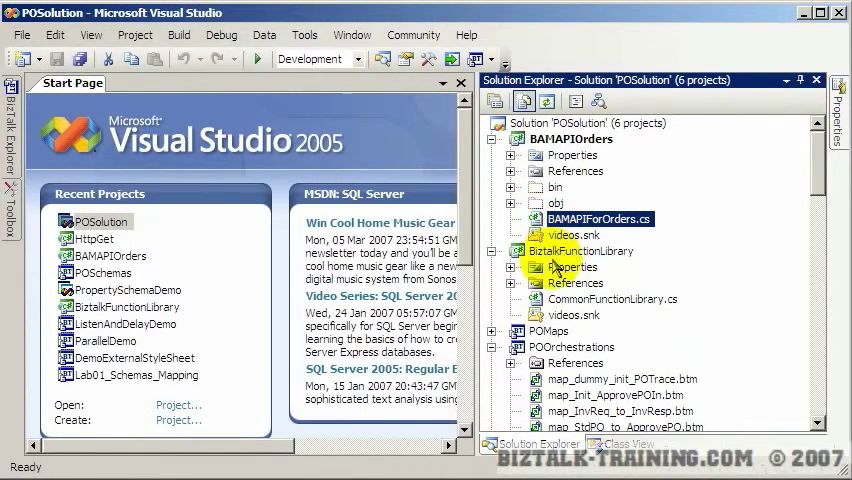
click(590, 122)
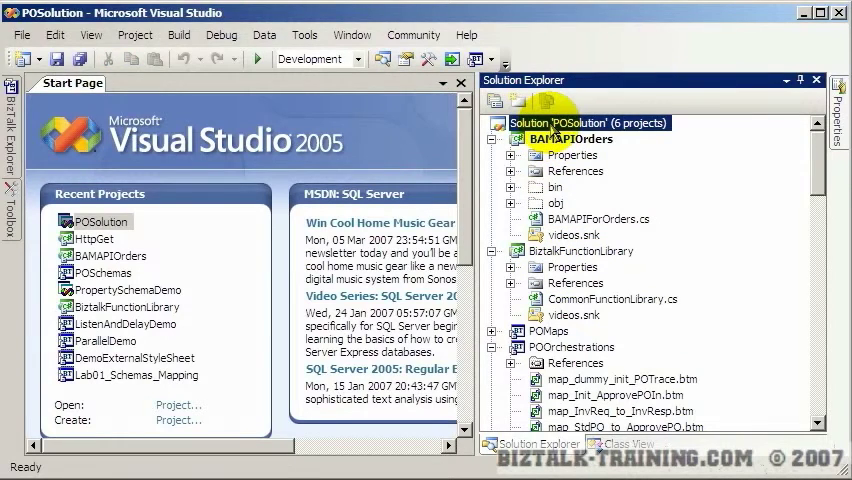
click(20, 34)
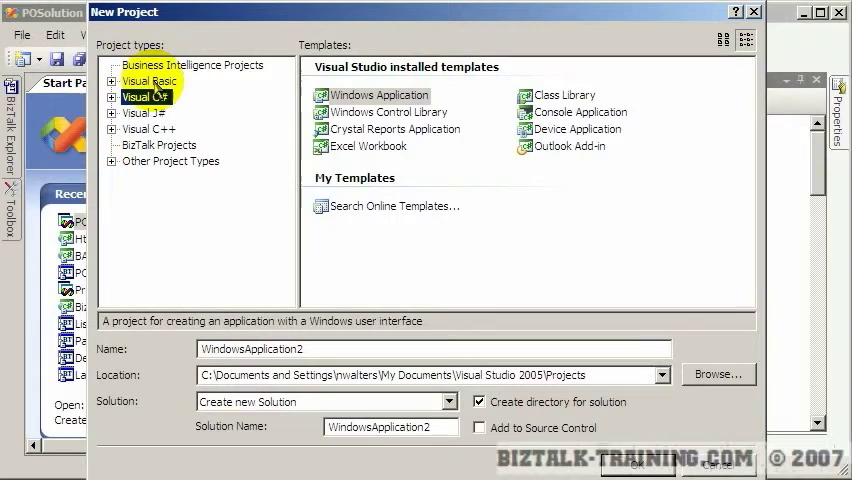
Browse the BizTalk Migration, Human Workflow and Empty project templates, then cancel the dialog.
click(157, 145)
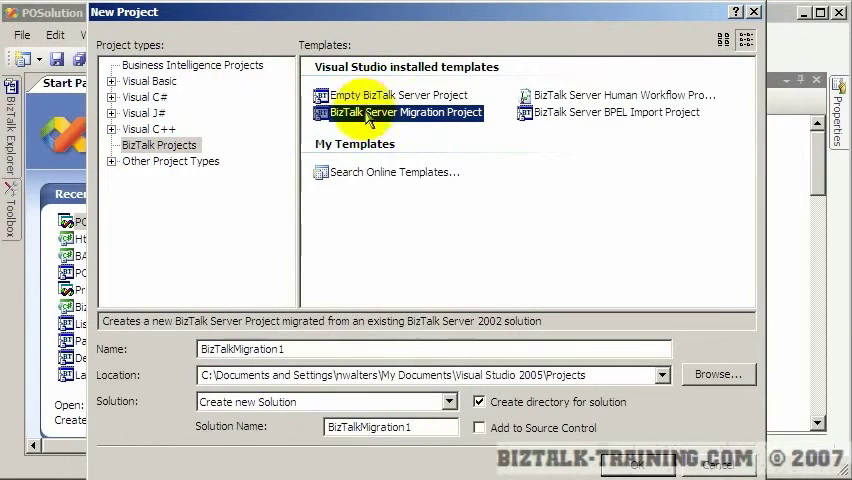
click(623, 94)
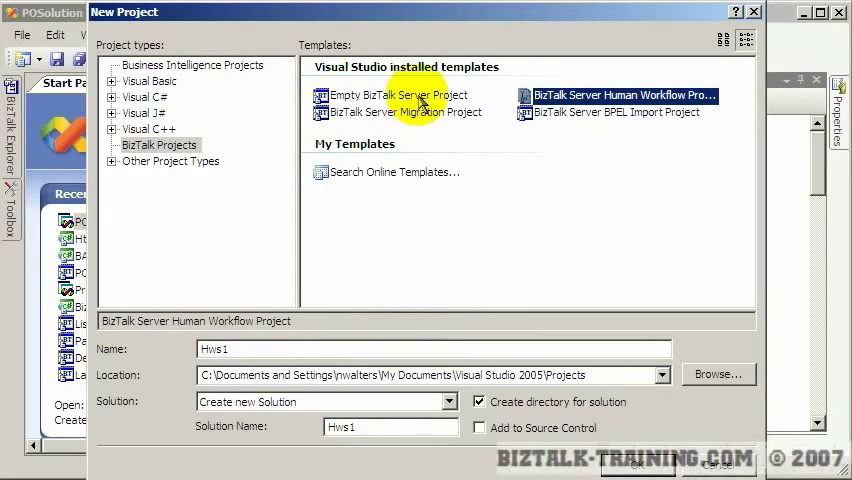
click(398, 94)
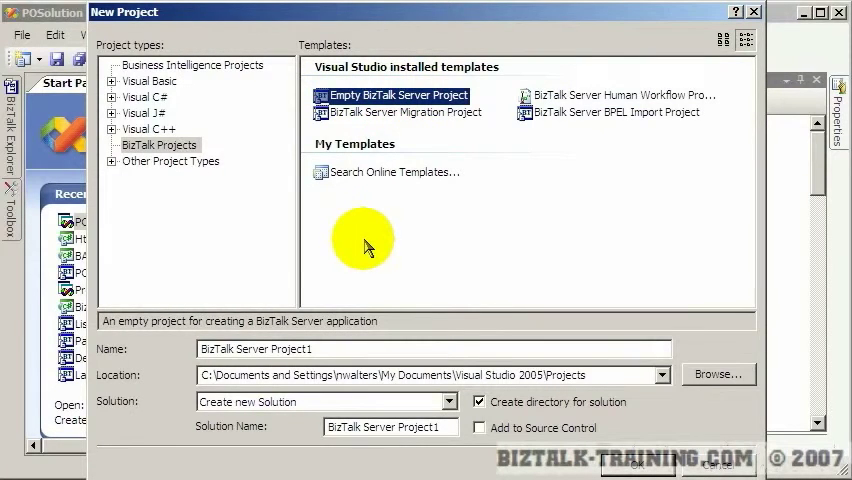
click(405, 111)
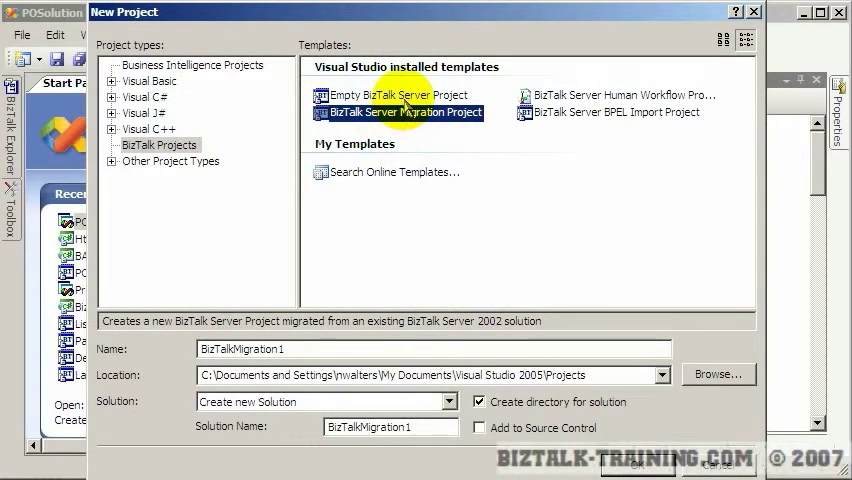
mouse_move(455, 122)
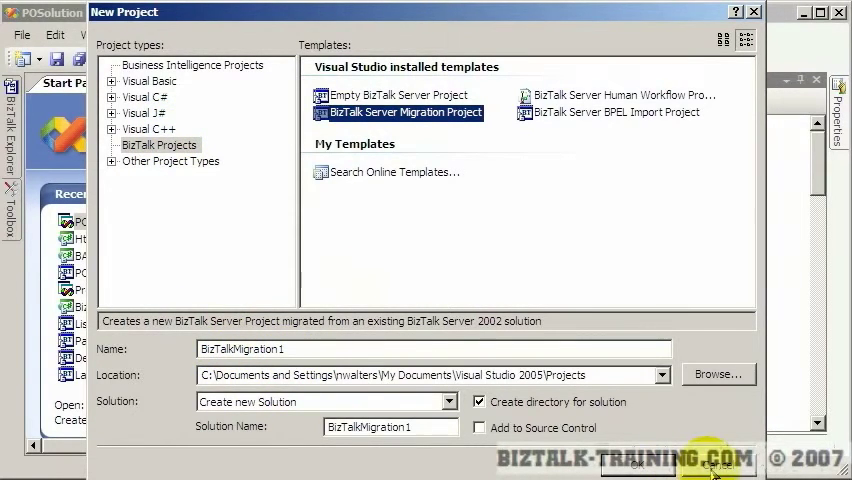
click(716, 464)
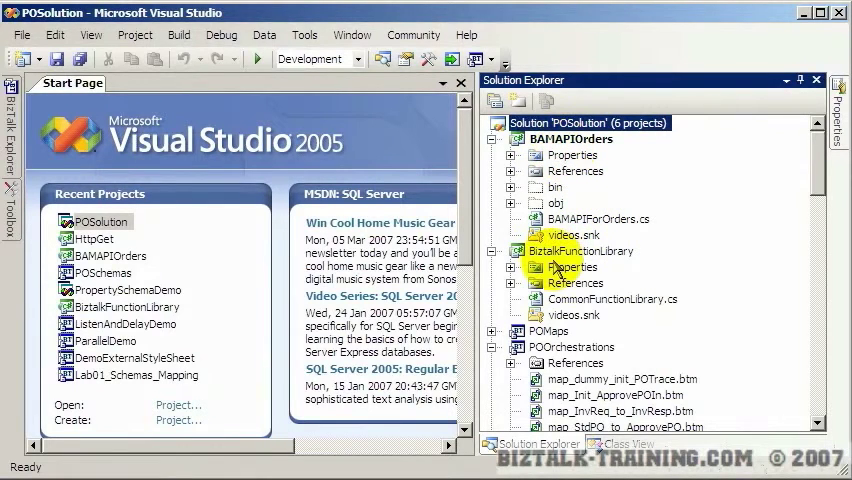
Expand POMaps and select BatchOfStdPurchaseOrder_Instance1.xml and the BatchOfStdPurchaseOrders.xsd schema.
click(594, 251)
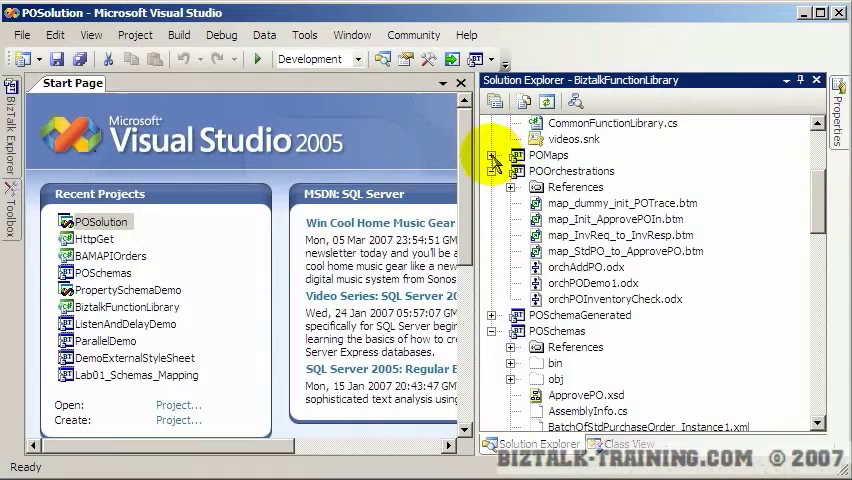
click(497, 155)
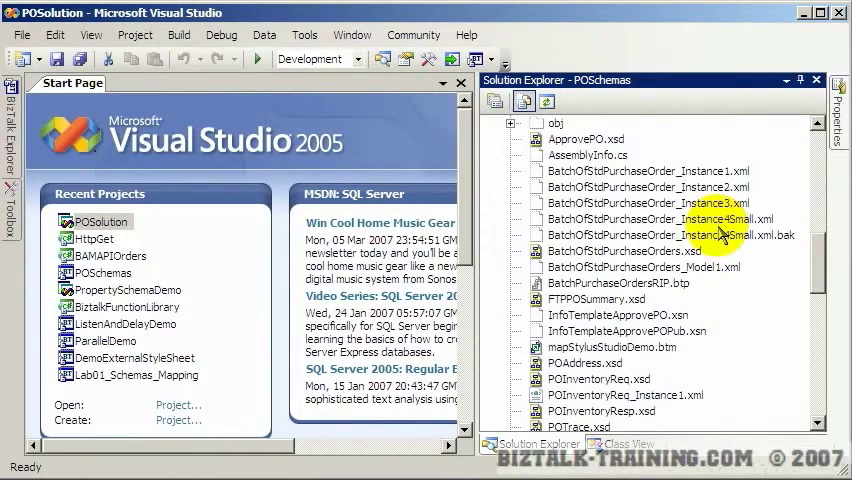
click(640, 171)
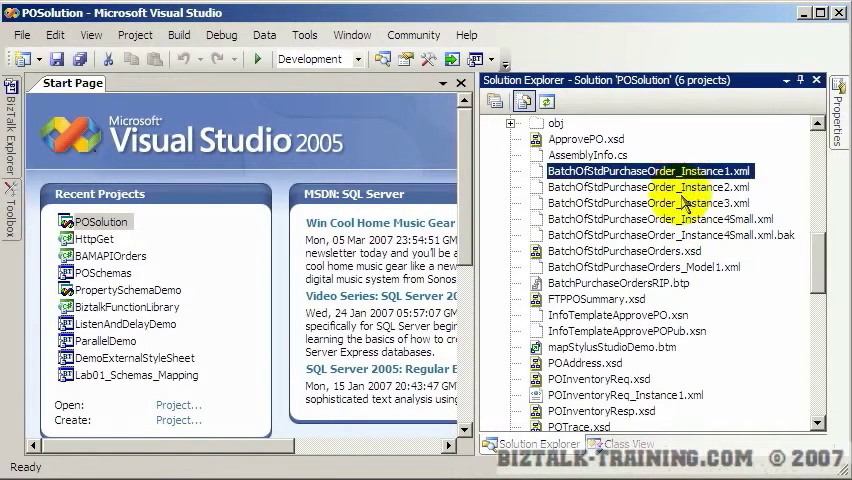
click(624, 250)
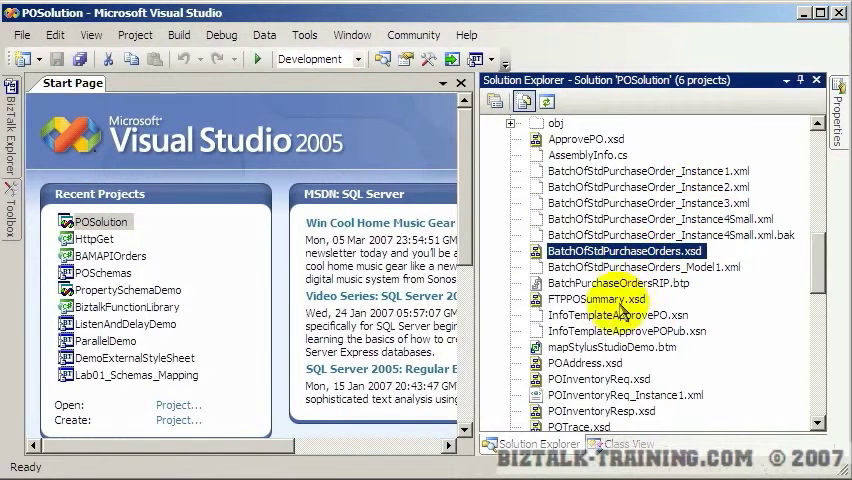
click(624, 251)
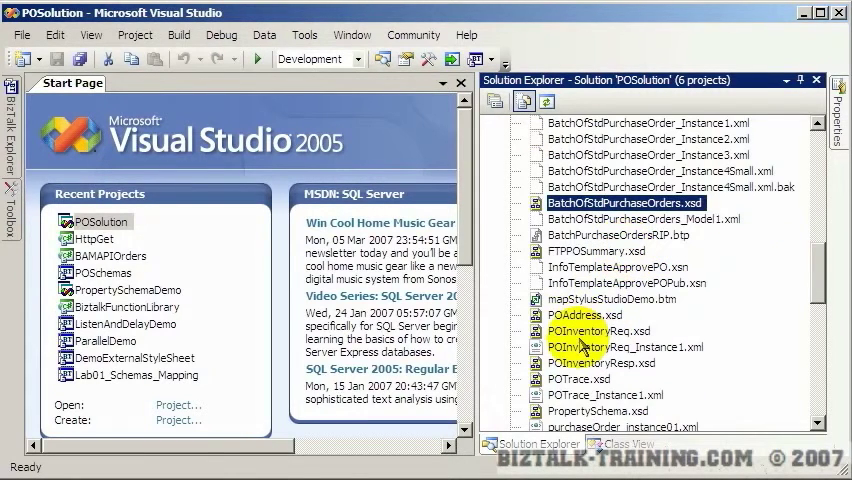
Open POAddress.xsd and select the country attribute in its schema tree.
double_click(581, 315)
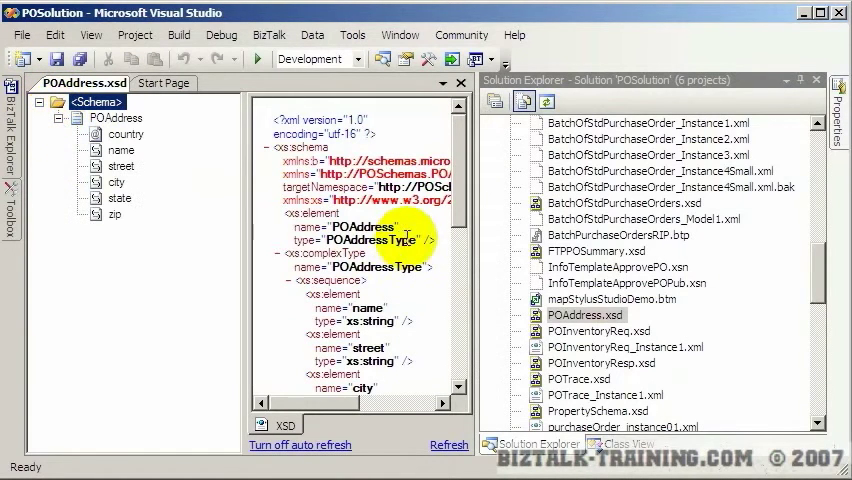
mouse_move(480, 245)
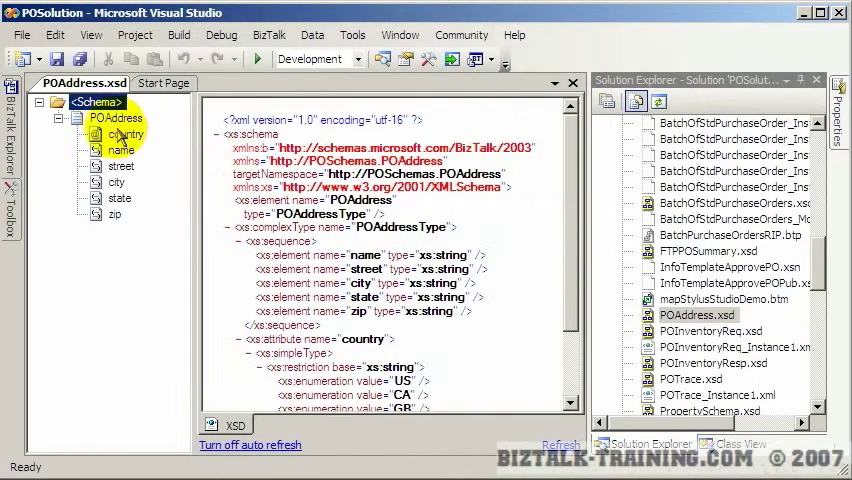
click(115, 117)
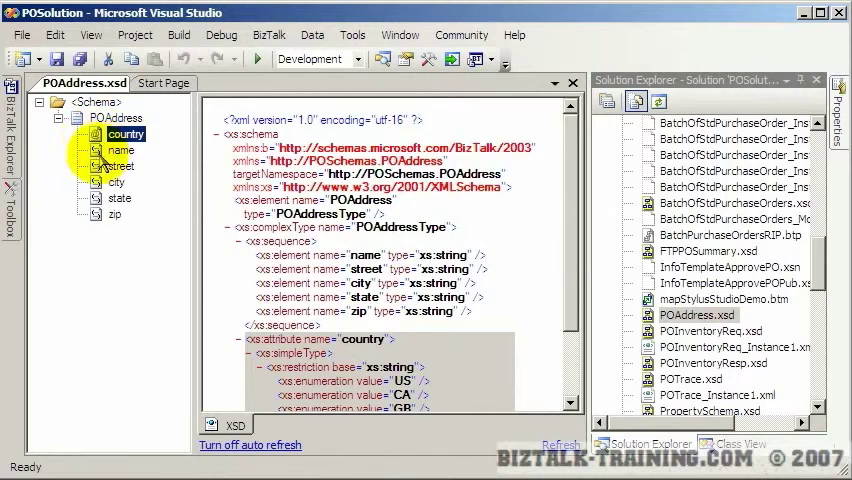
click(110, 214)
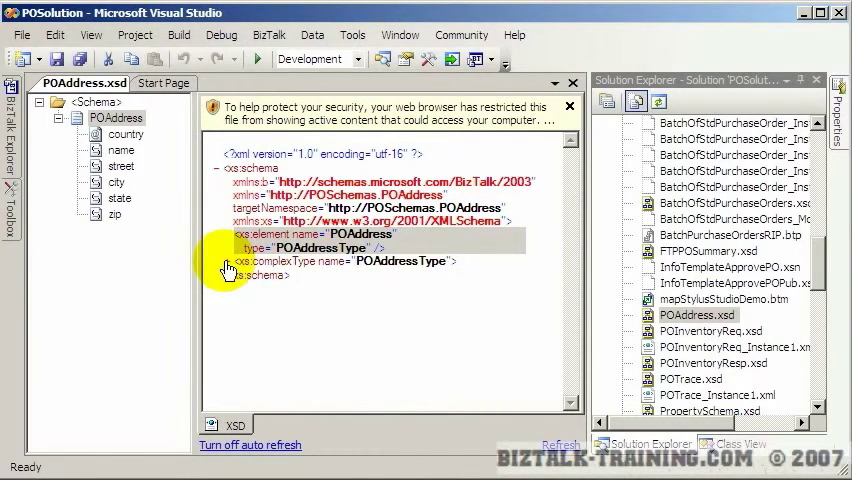
right_click(697, 315)
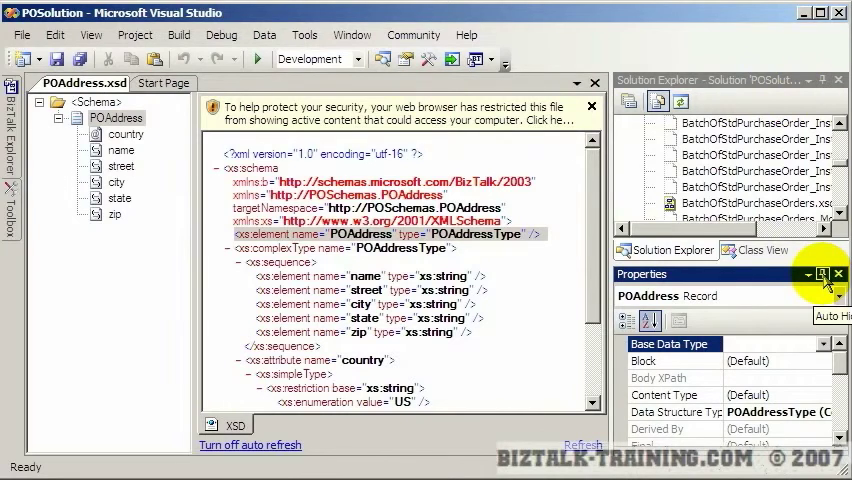
Pin the Properties window and view properties of the schema, POAddress and country.
click(126, 133)
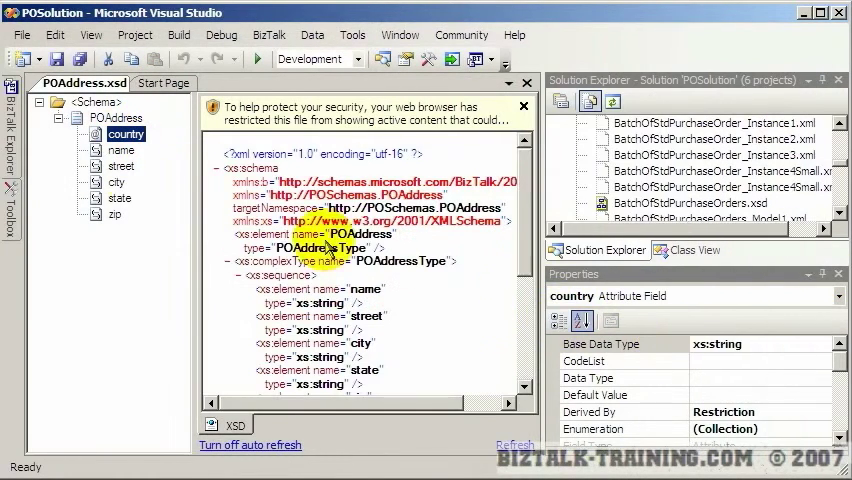
click(97, 102)
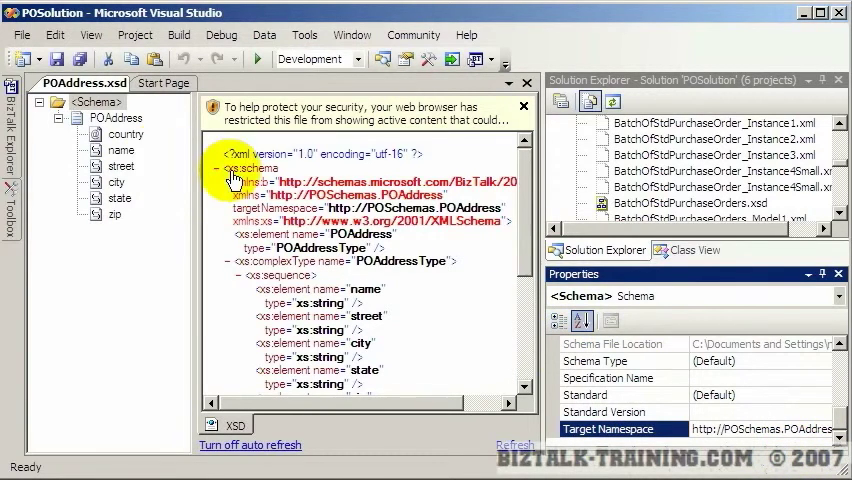
click(115, 117)
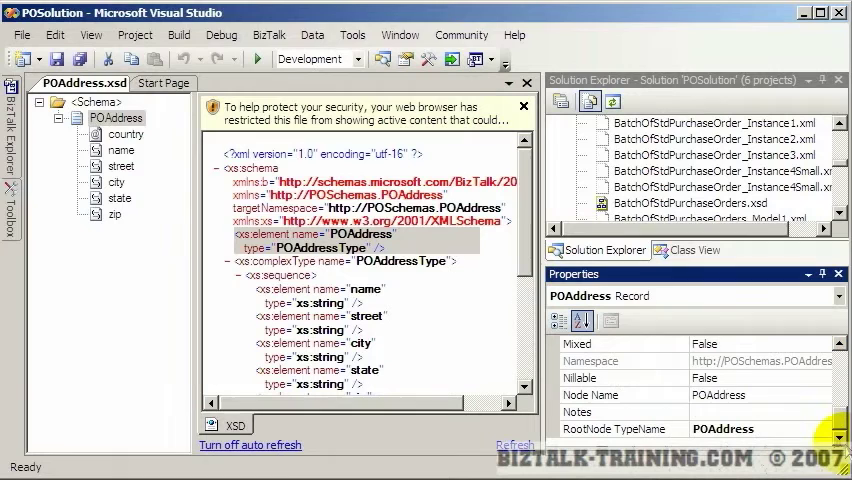
click(126, 133)
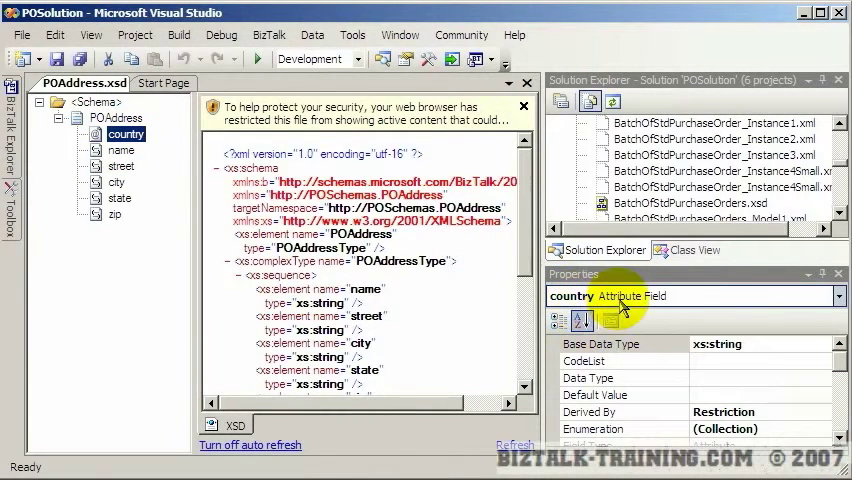
click(121, 149)
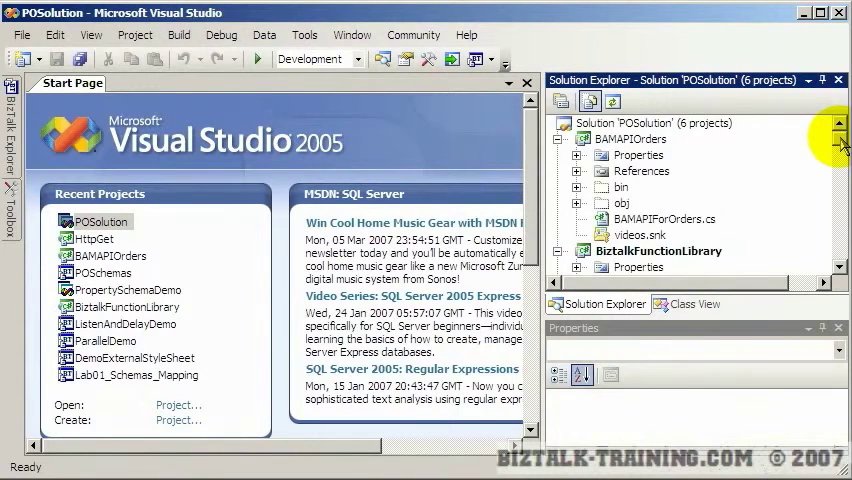
Scroll to POMaps and open MapW3OrgPOToStdPO.btm in the BizTalk Mapper.
scroll(down, 3)
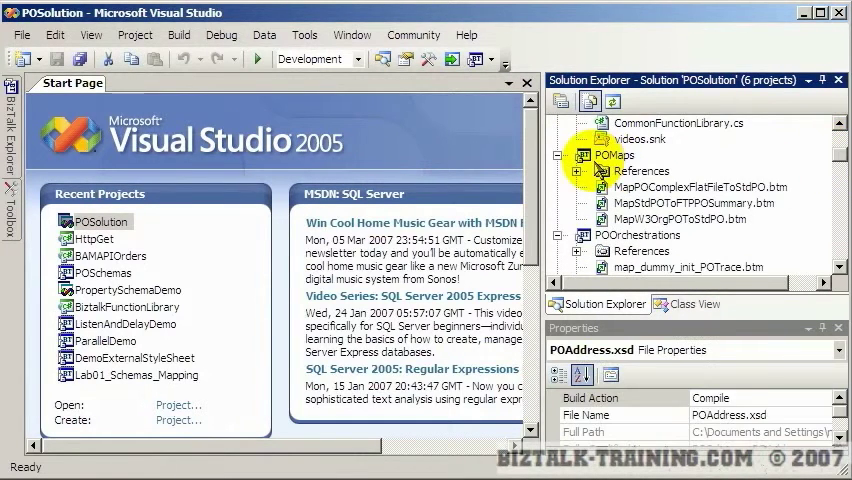
click(616, 155)
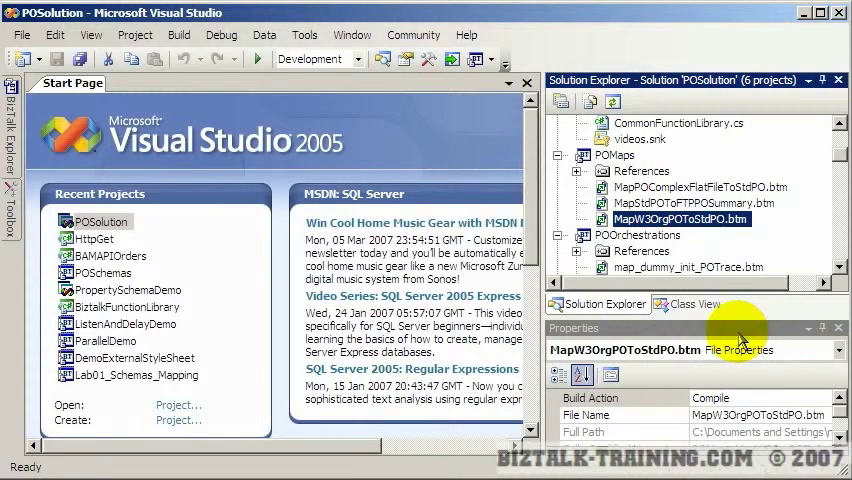
double_click(679, 218)
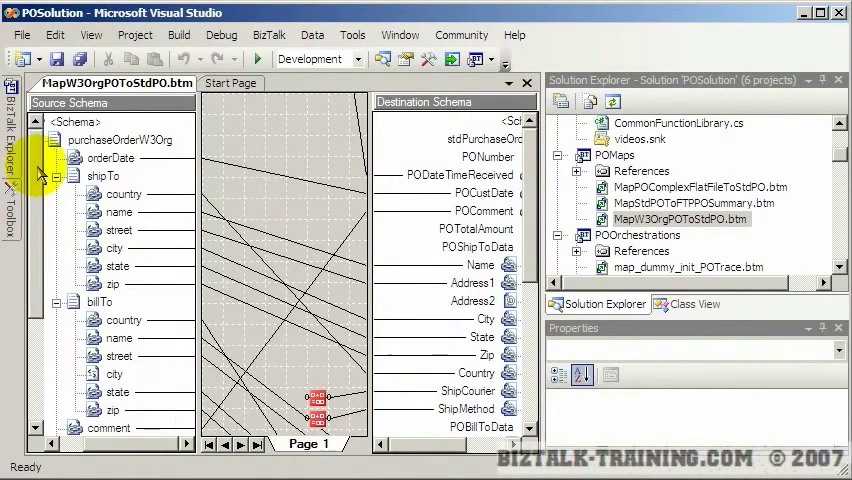
mouse_move(540, 273)
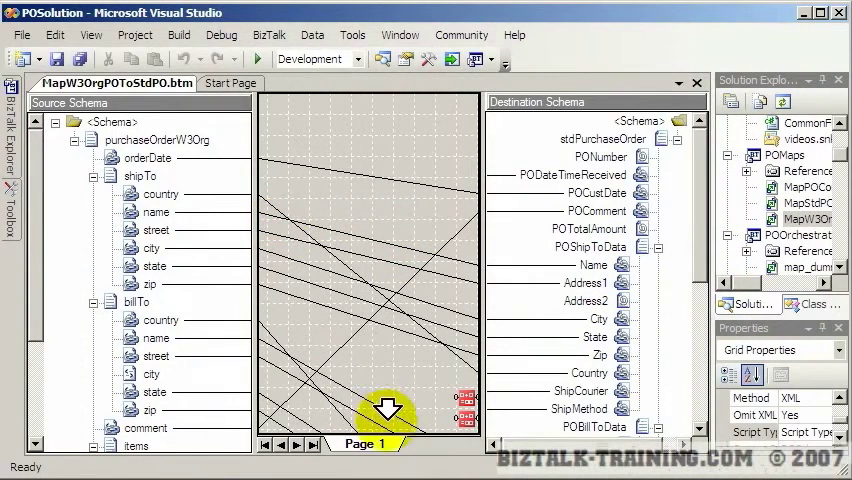
Use Grid Preview from the zip link's menu to jump to the functoids.
right_click(390, 405)
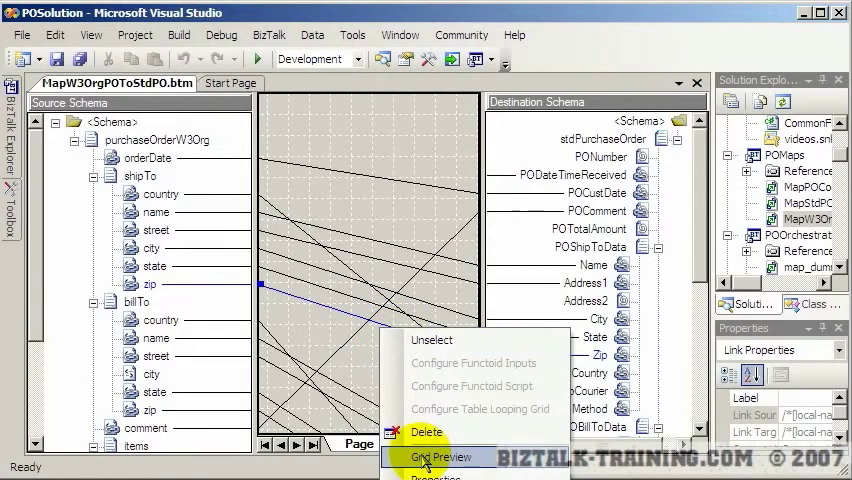
click(443, 456)
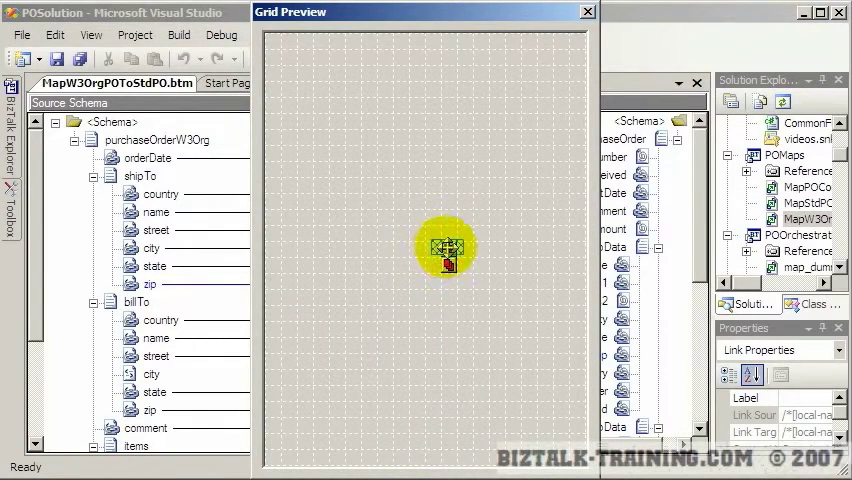
click(588, 11)
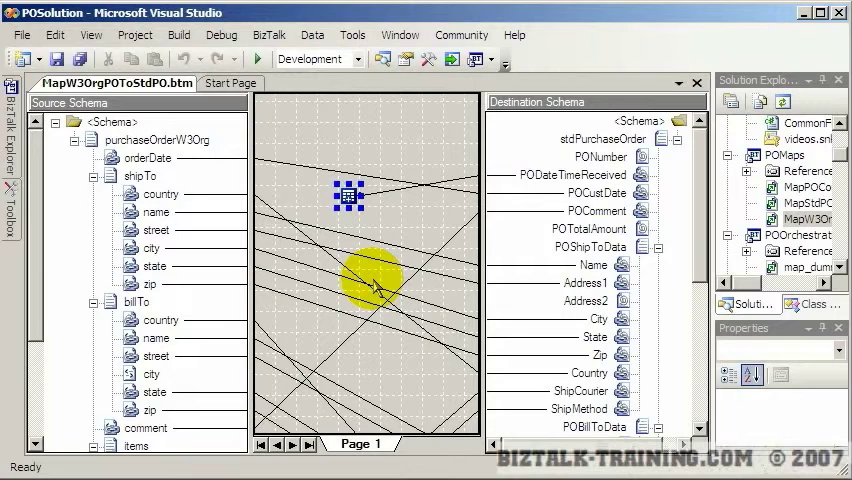
mouse_move(528, 332)
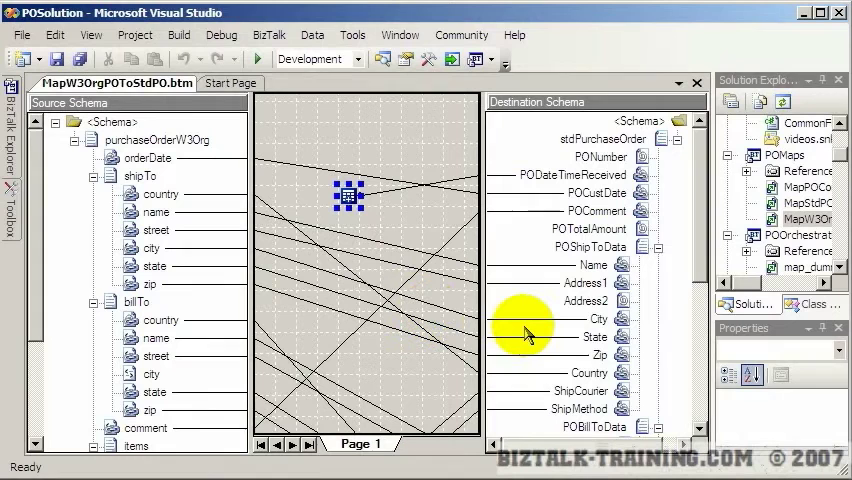
mouse_move(710, 254)
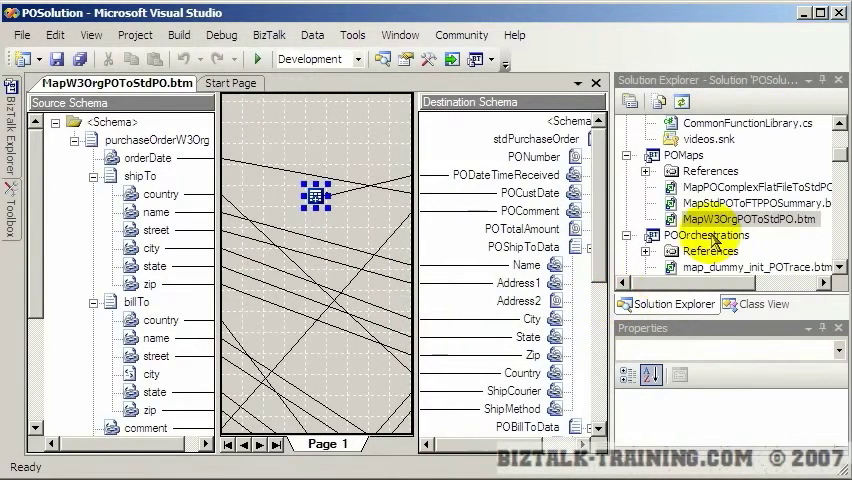
Validate MapW3OrgPOToStdPO.btm from its Solution Explorer context menu.
right_click(750, 218)
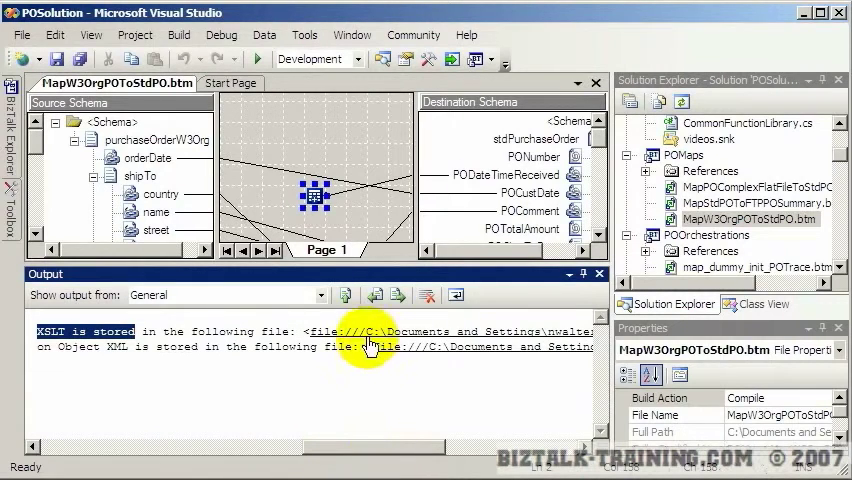
mouse_move(340, 331)
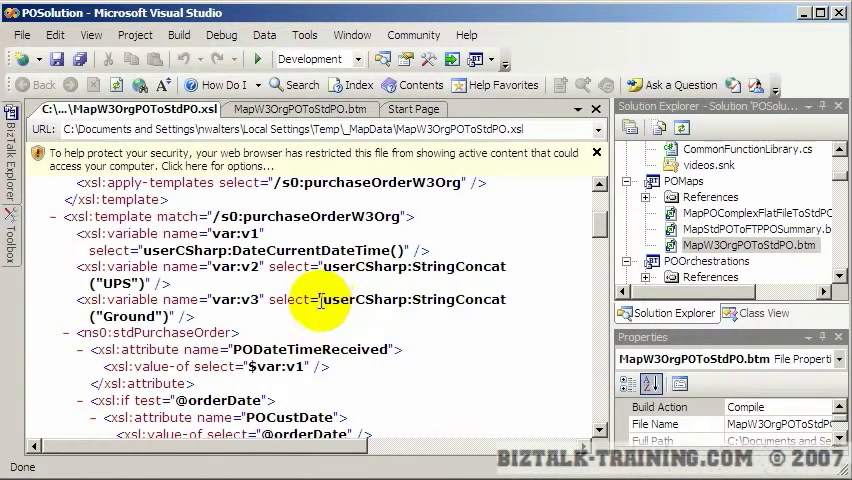
Highlight the userCSharp:StringConcat call in the generated MapW3OrgPOToStdPO XSLT.
double_click(410, 299)
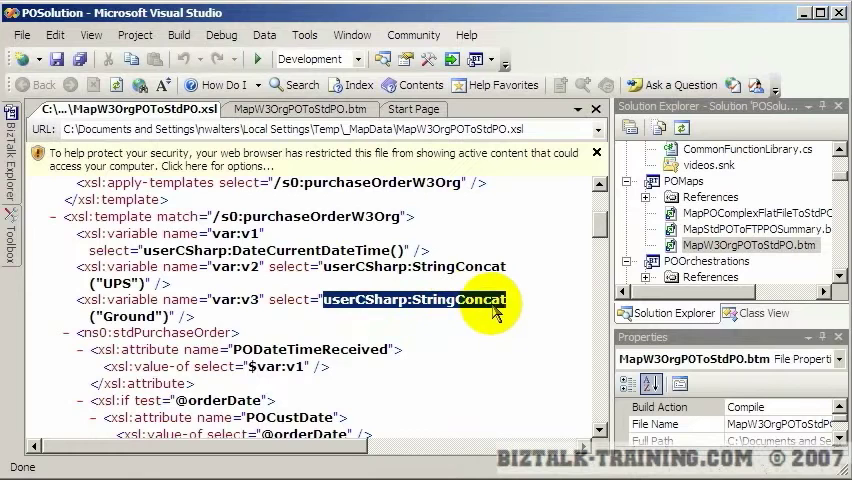
mouse_move(330, 320)
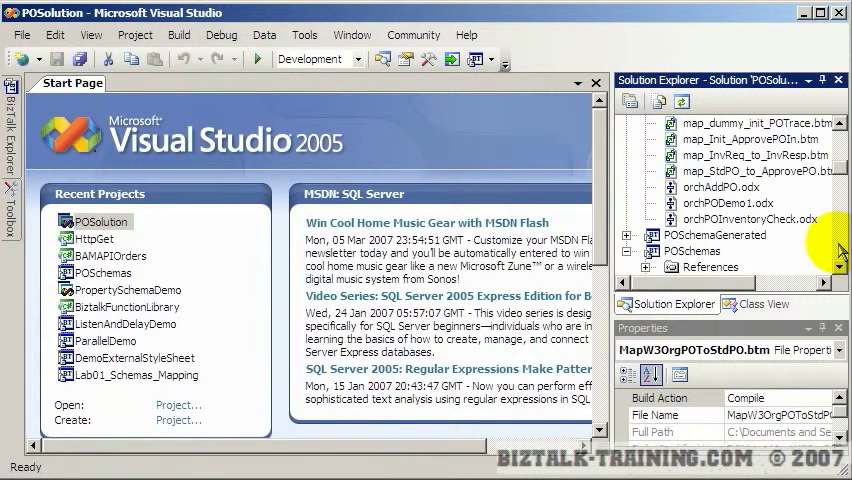
Widen Solution Explorer and select the POSchemaGenerated project and its files.
scroll(down, 3)
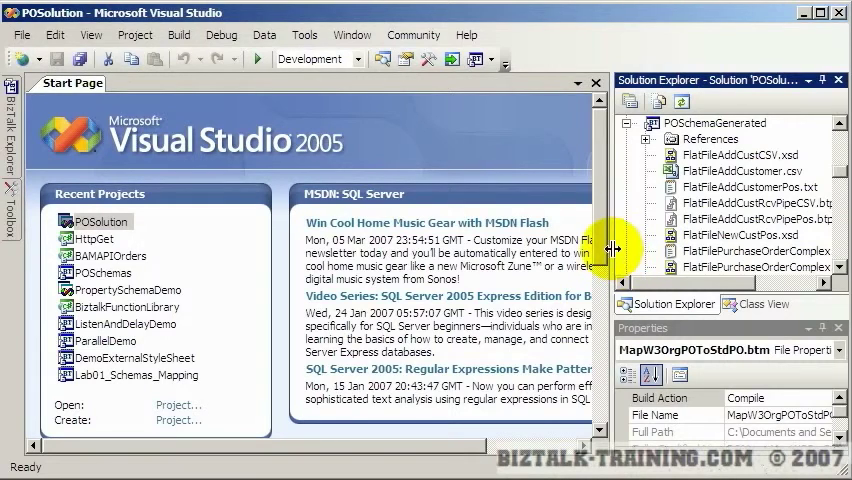
click(730, 218)
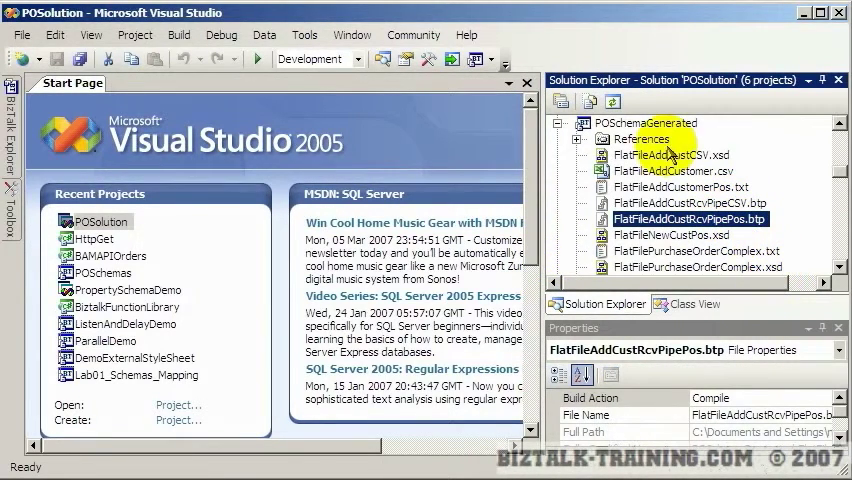
click(652, 123)
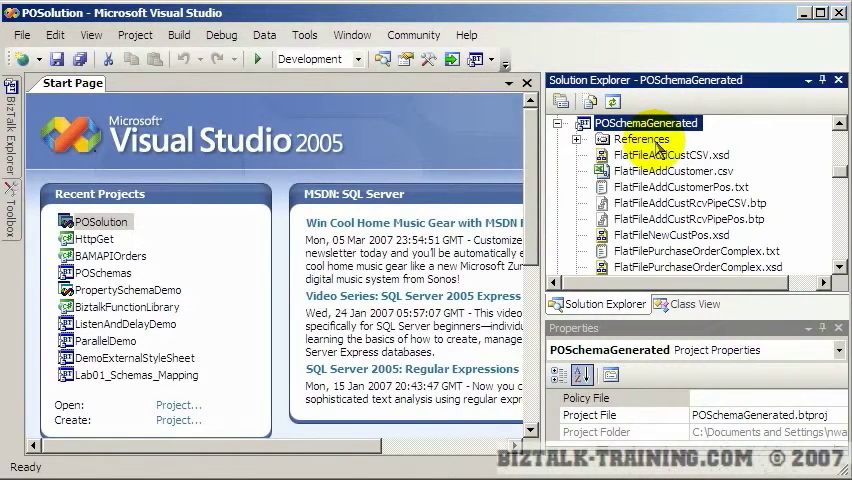
click(690, 203)
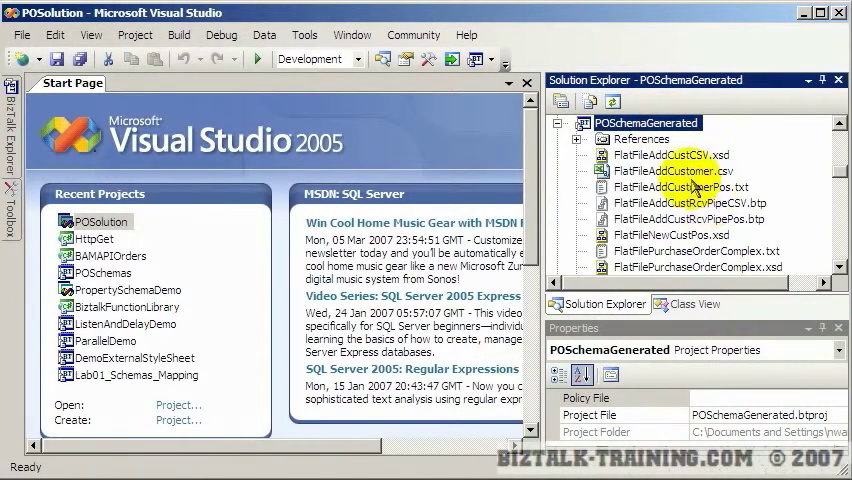
click(689, 203)
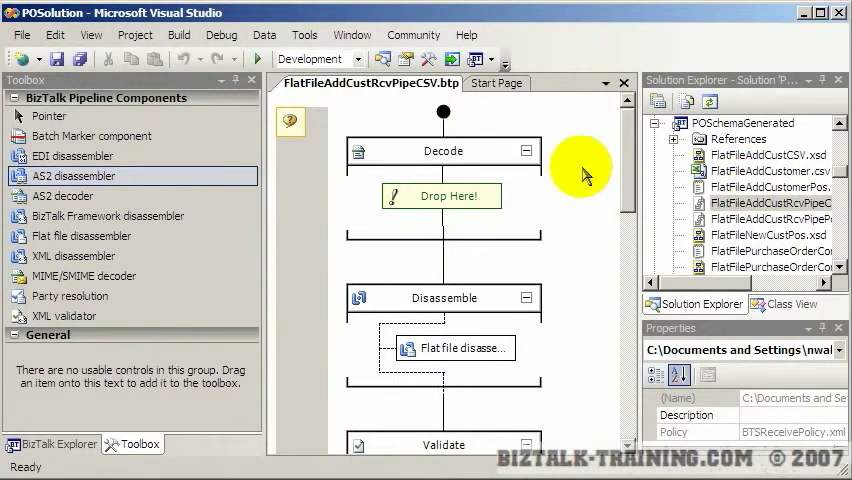
mouse_move(505, 430)
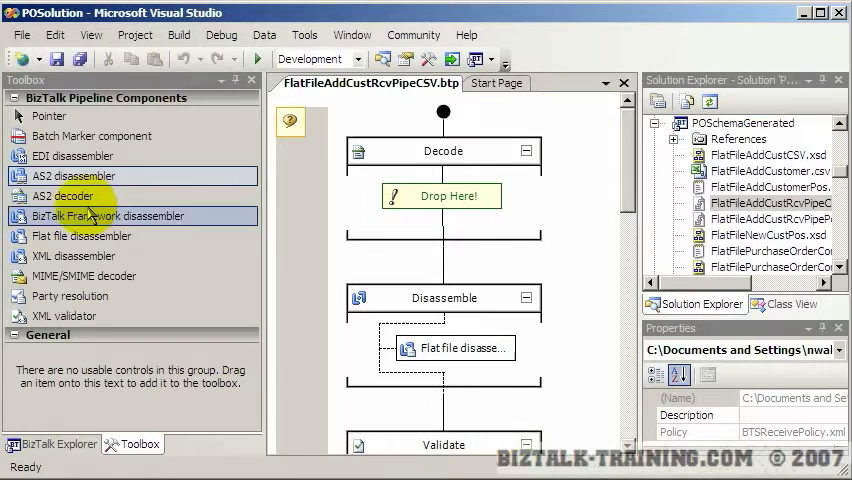
Resize the side panels and select the Flat file disassembler to show its POSchemaGenerated schema.
click(64, 195)
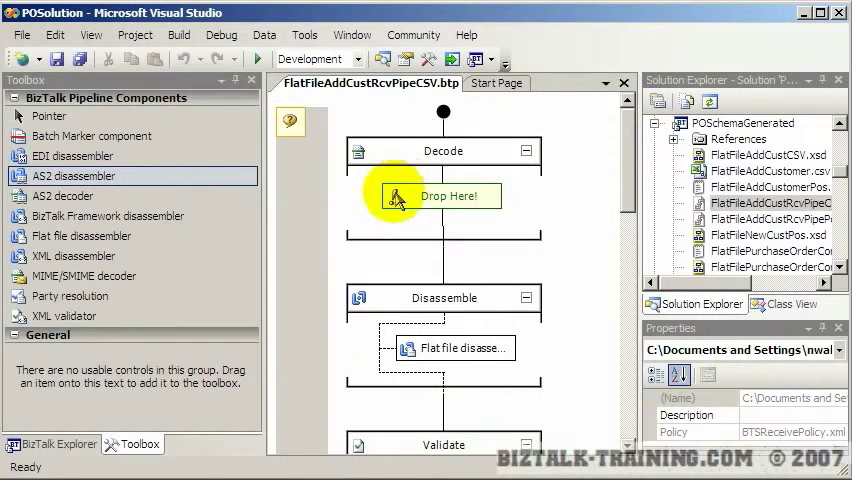
mouse_move(437, 408)
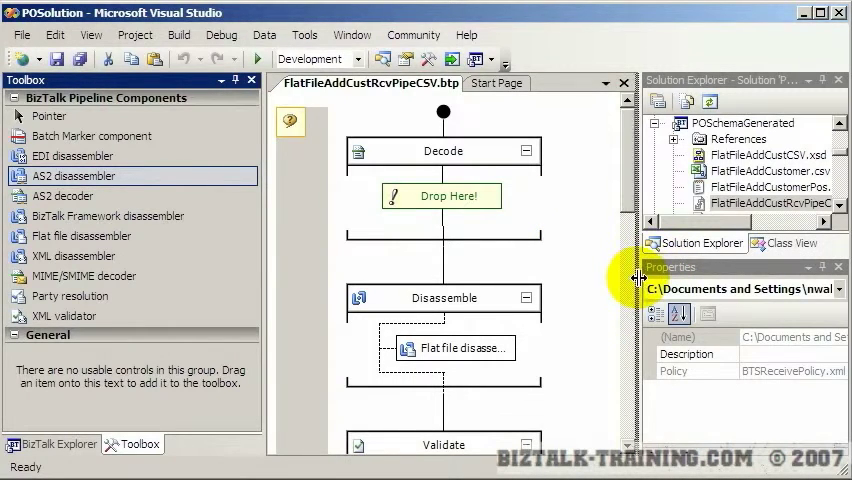
click(424, 348)
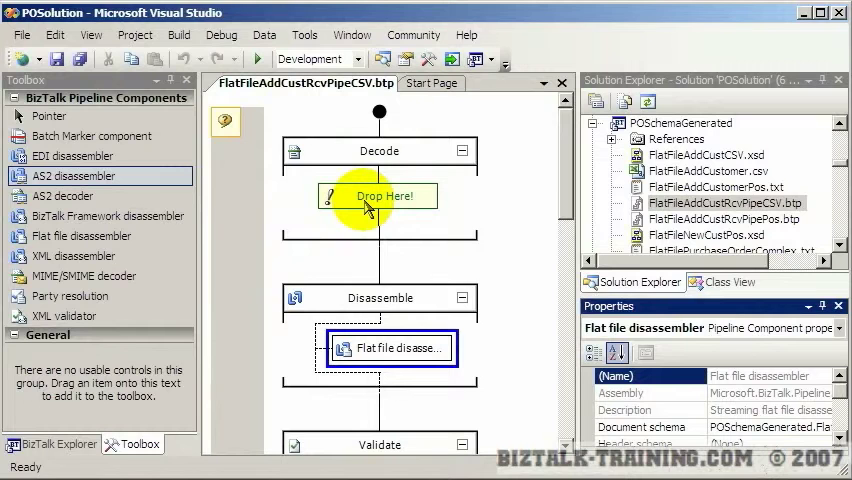
mouse_move(533, 143)
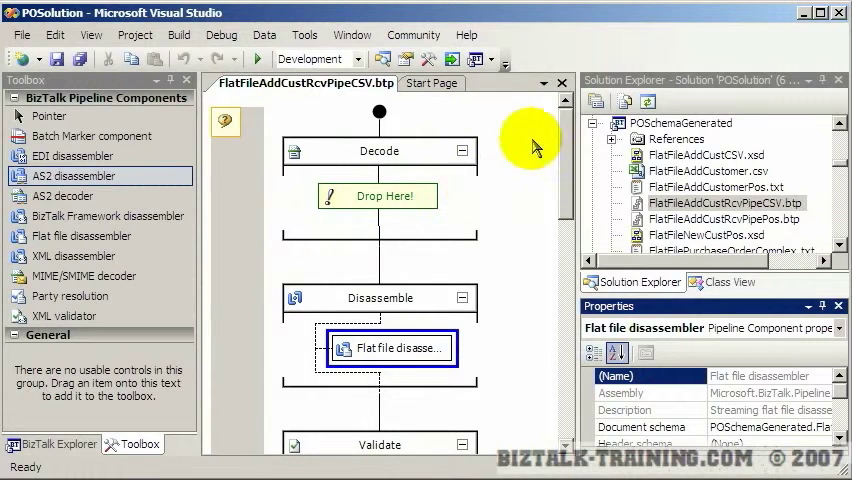
Close the receive pipeline and open orchPODemo1.odx from POOrchestrations in Solution Explorer.
click(431, 83)
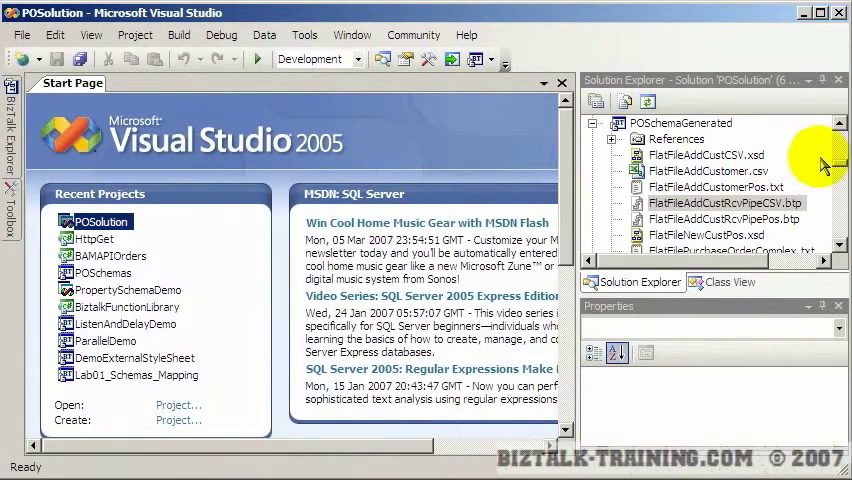
scroll(down, 3)
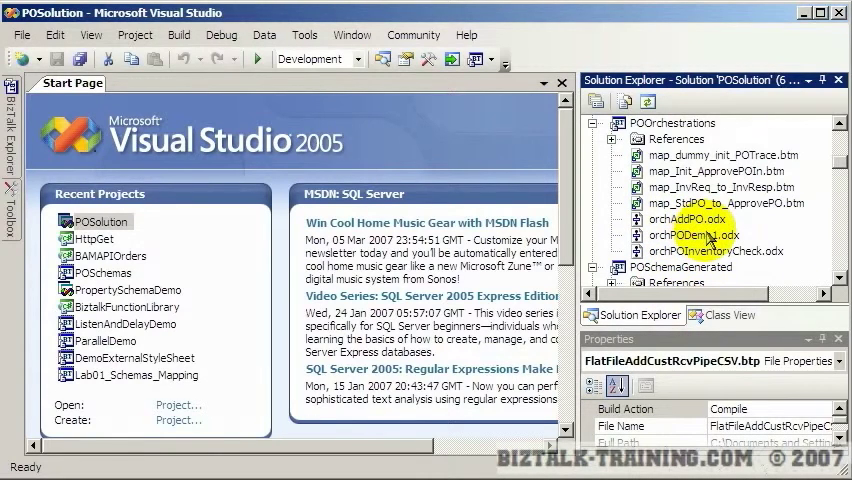
click(694, 234)
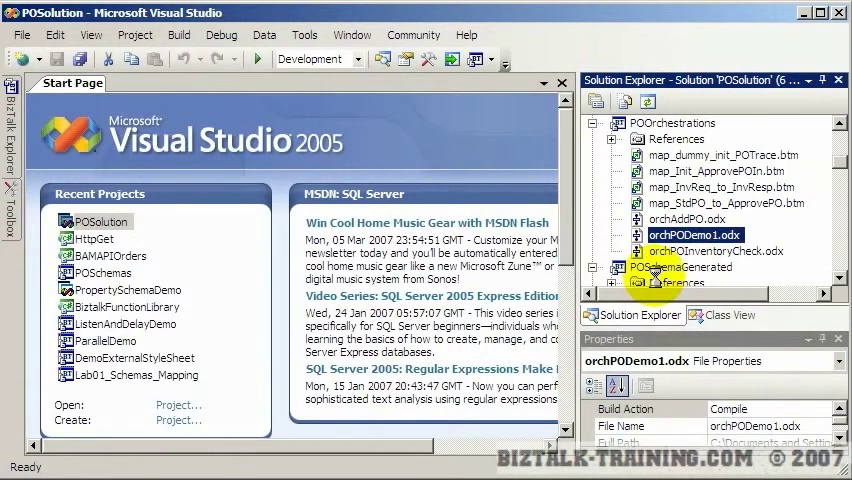
double_click(695, 234)
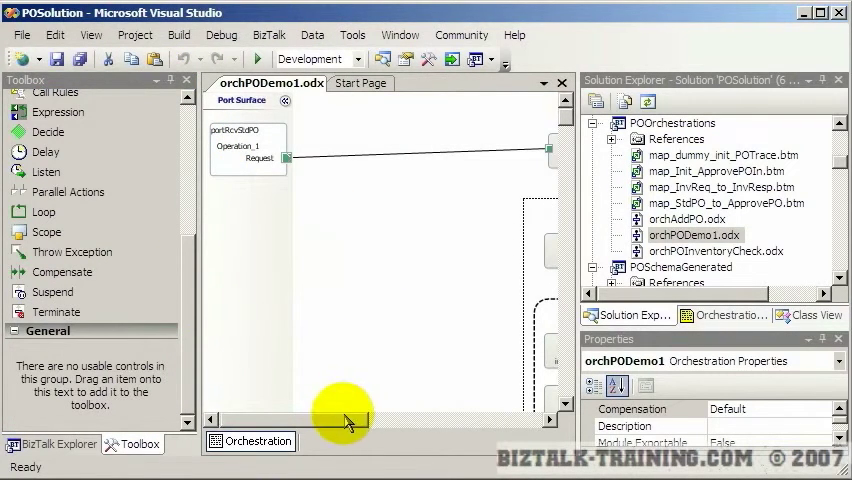
Zoom the orchPODemo1 canvas out to 30% to see the whole flow, then back to 100%.
right_click(400, 185)
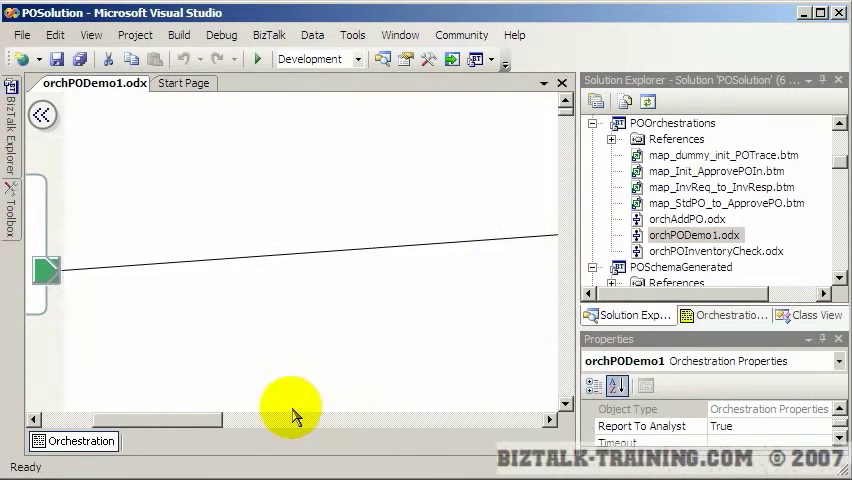
right_click(335, 205)
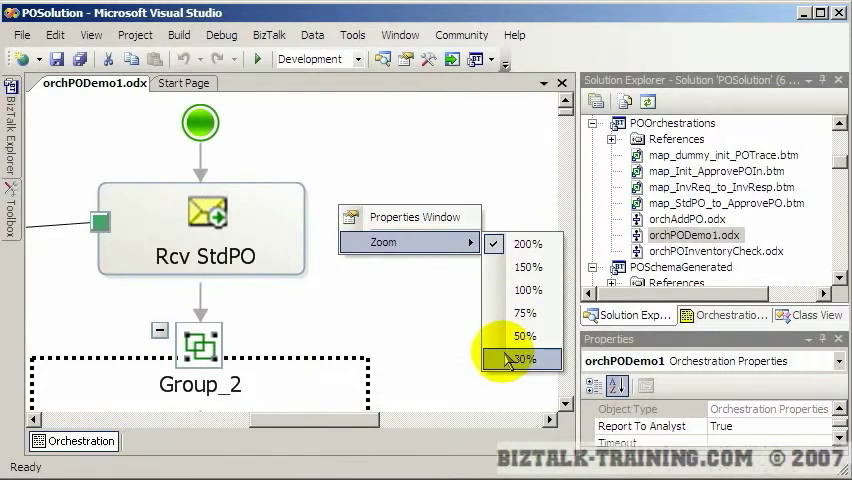
click(518, 359)
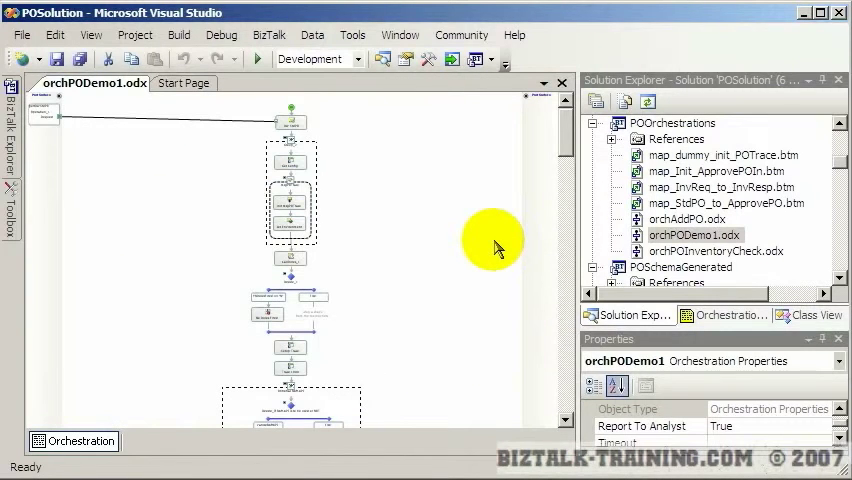
click(21, 34)
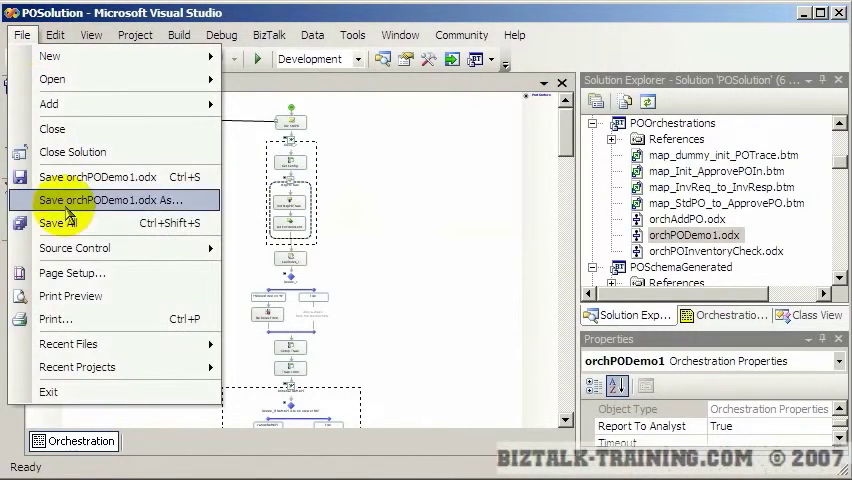
mouse_move(55, 318)
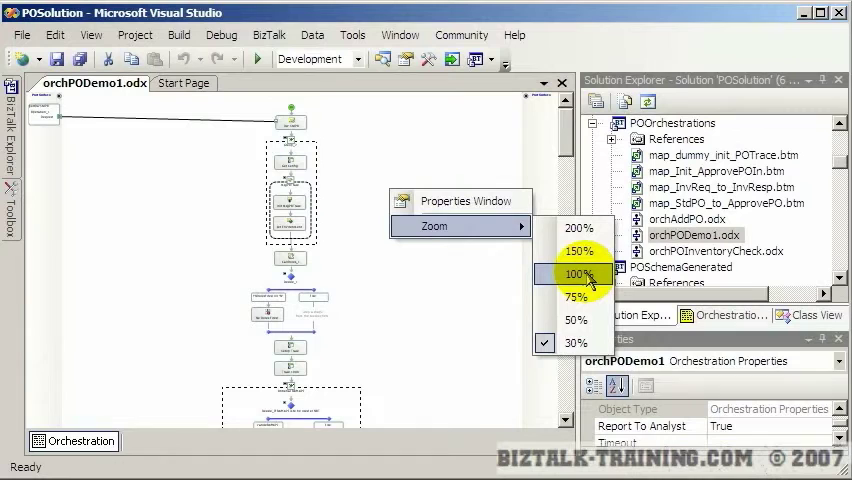
click(575, 251)
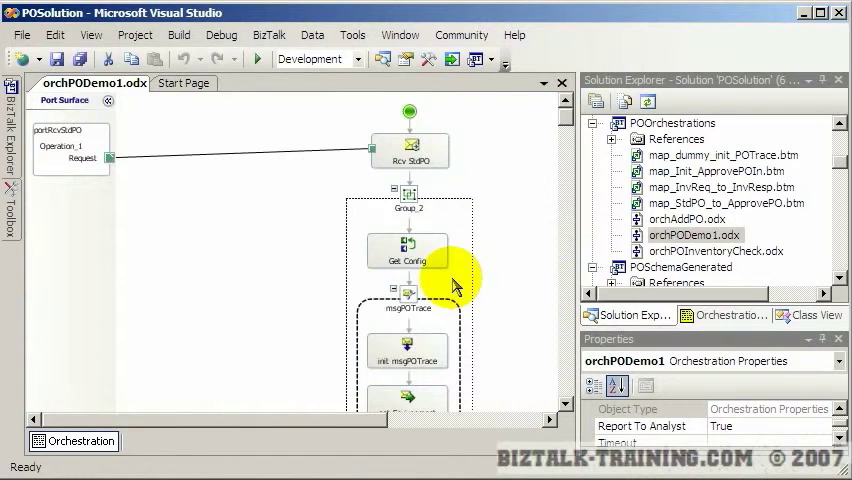
mouse_move(255, 285)
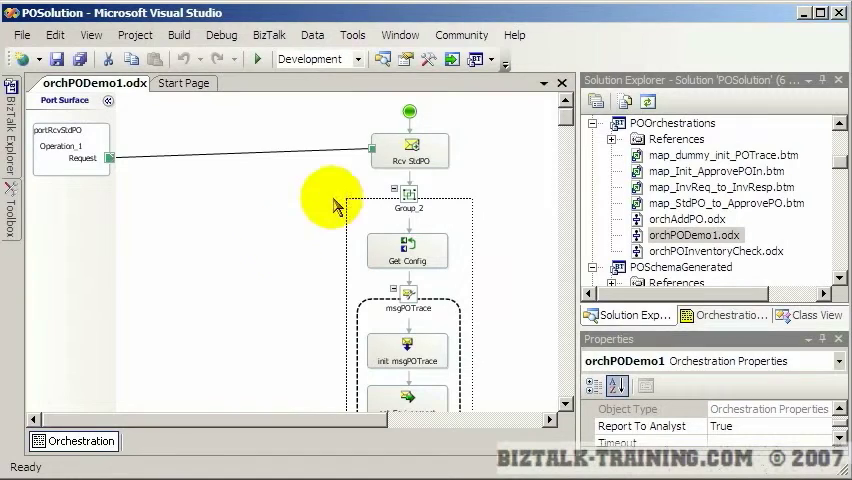
Inspect the properties of the Rcv StdPO, Else branch and Trace 1450 shapes while scrolling down.
click(408, 150)
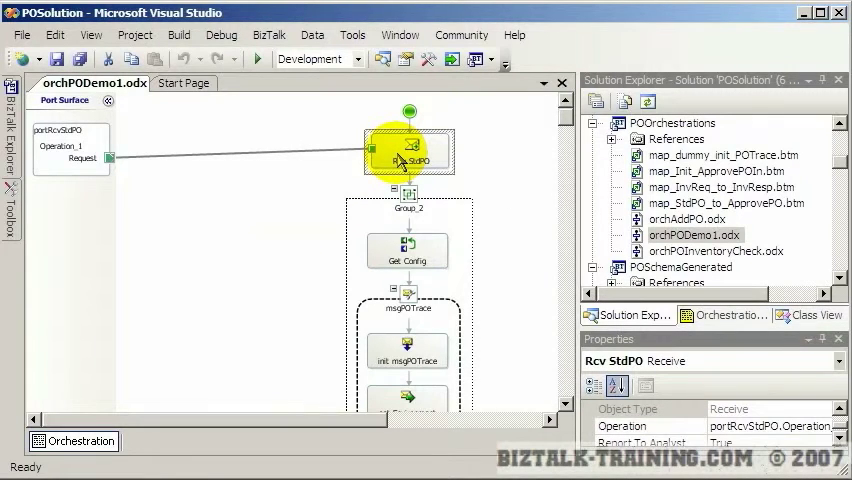
mouse_move(535, 195)
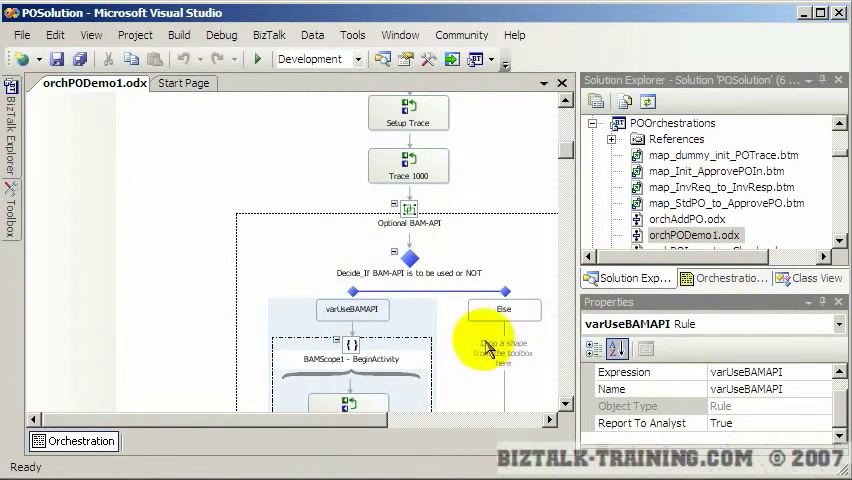
click(503, 310)
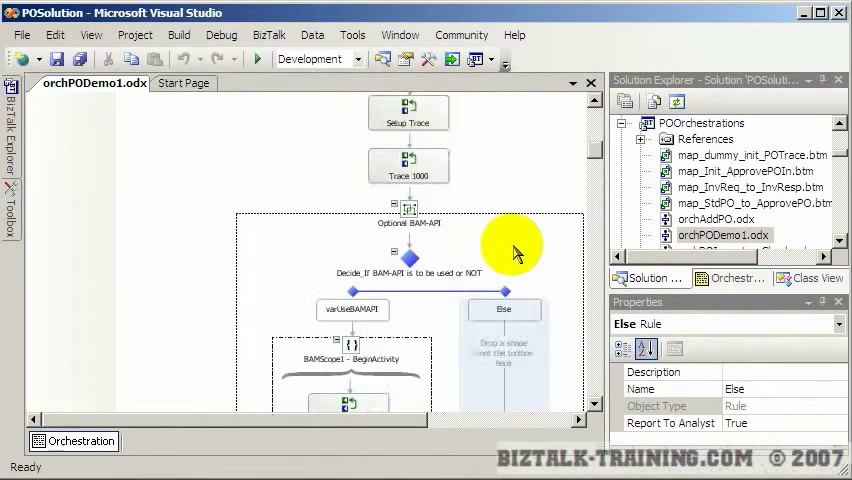
scroll(down, 3)
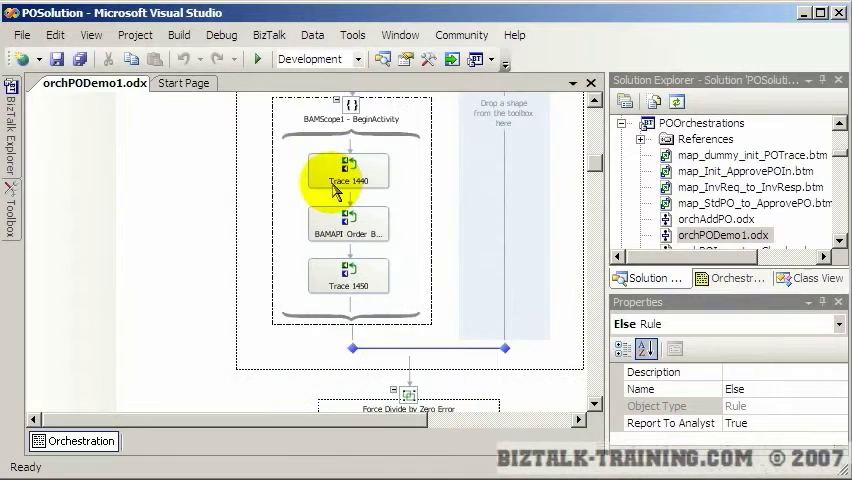
click(349, 275)
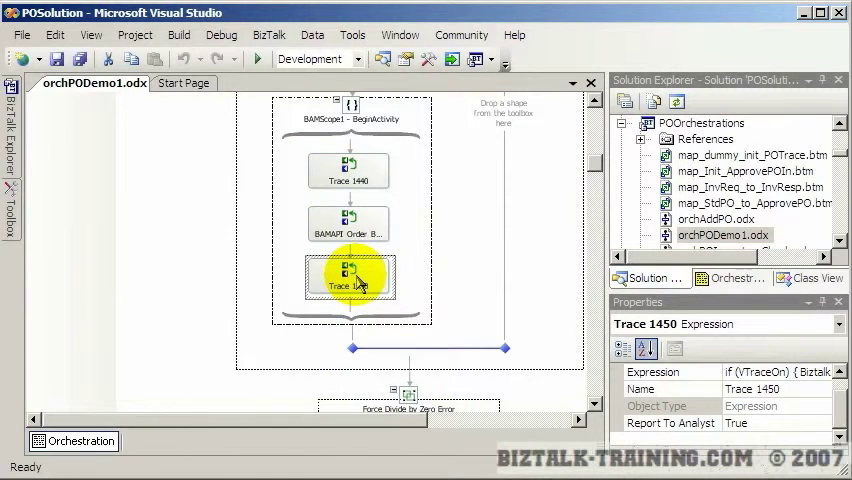
scroll(down, 3)
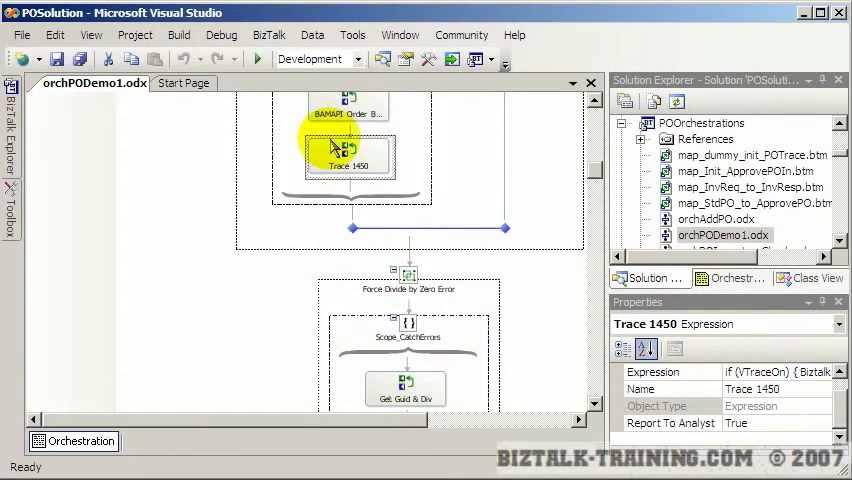
mouse_move(378, 188)
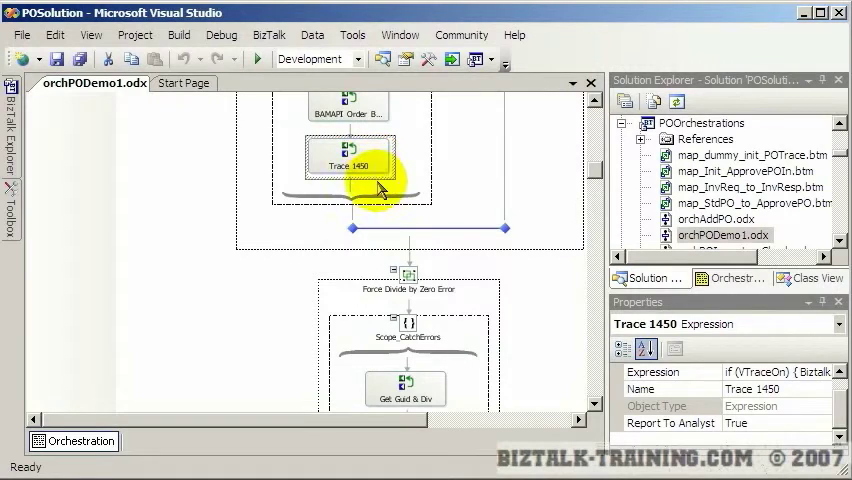
mouse_move(440, 338)
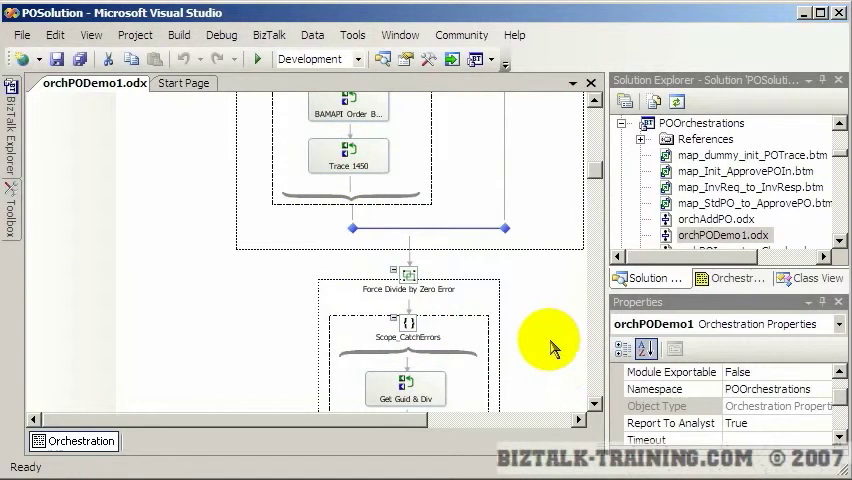
Inspect the Set msgInvReq assignment, then scroll past the Loop Through Each Item in XML shape.
scroll(down, 3)
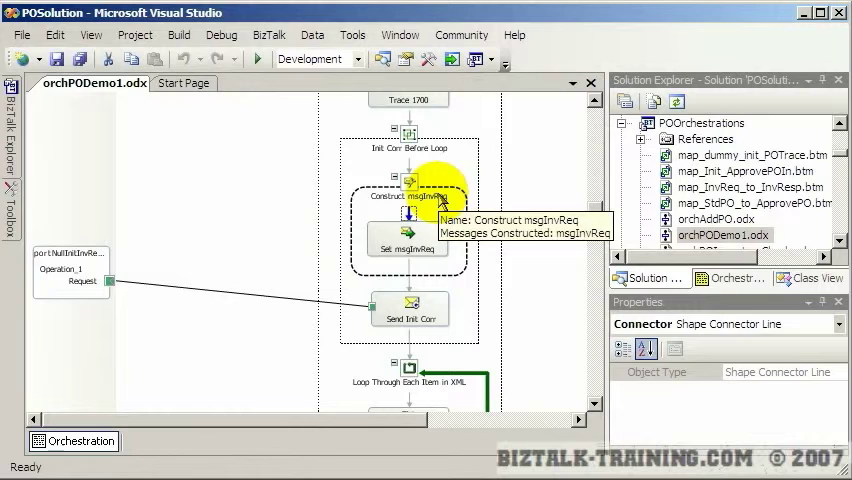
click(408, 248)
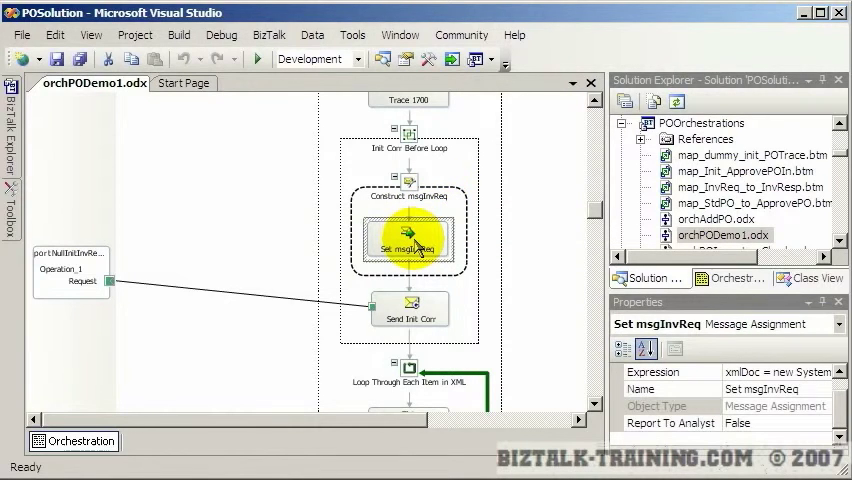
click(510, 245)
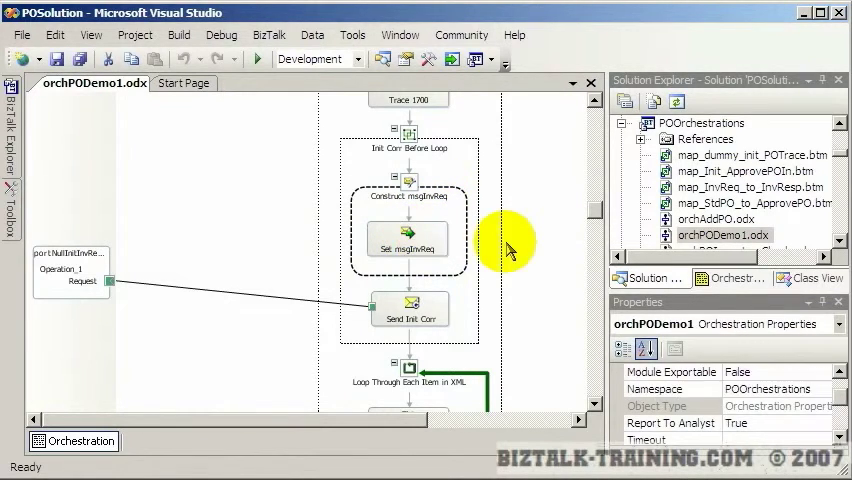
scroll(down, 3)
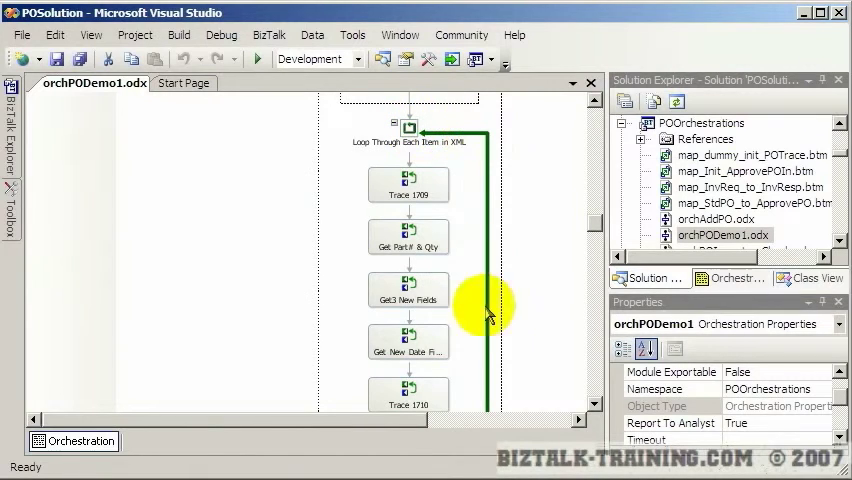
scroll(down, 3)
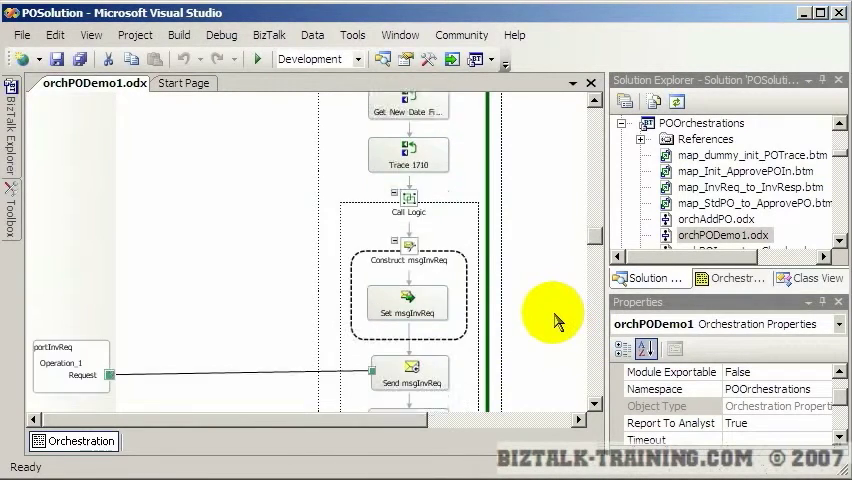
scroll(down, 3)
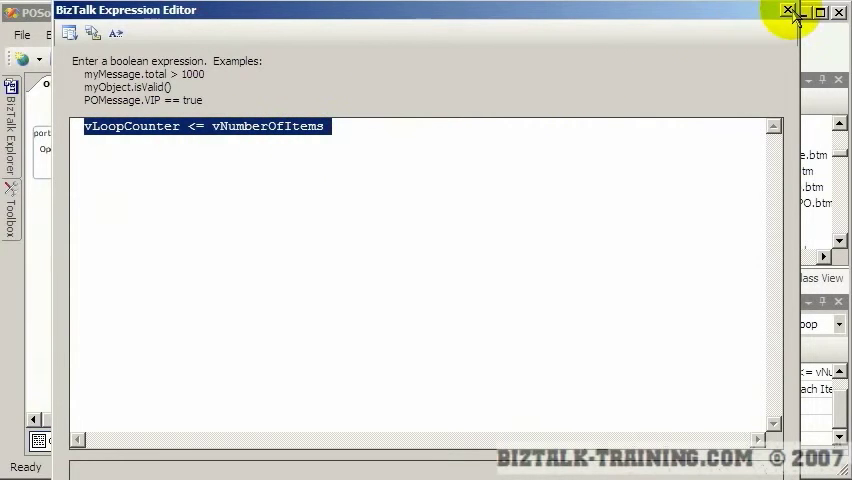
Close the loop condition editor and show the portInvReq port's properties.
click(789, 10)
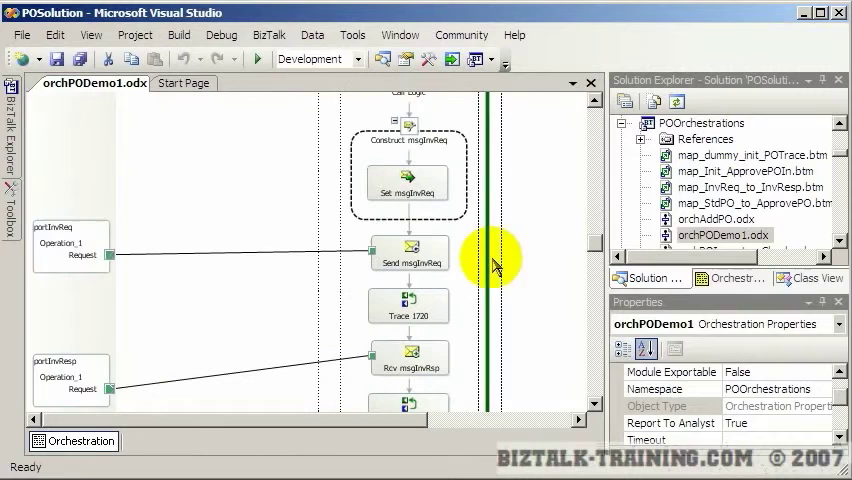
click(70, 245)
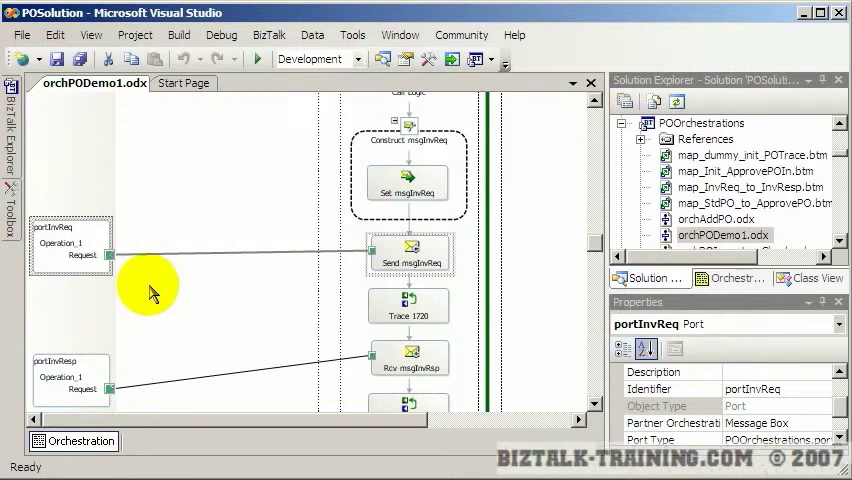
mouse_move(180, 330)
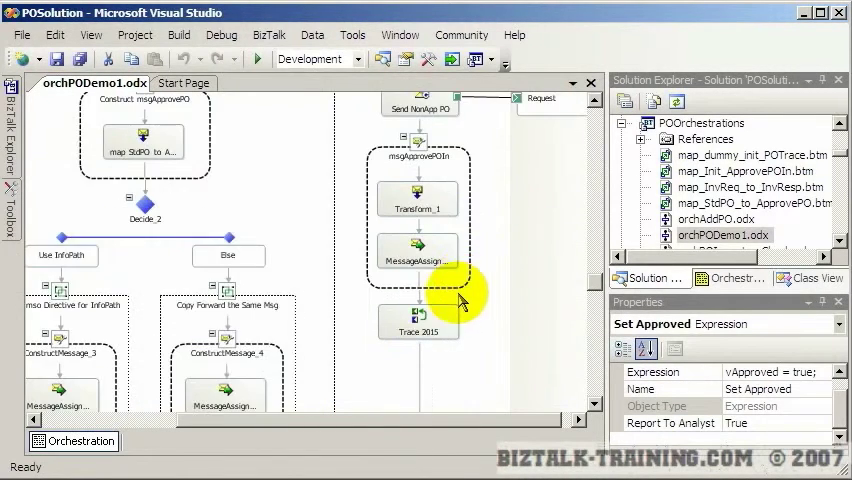
scroll(down, 3)
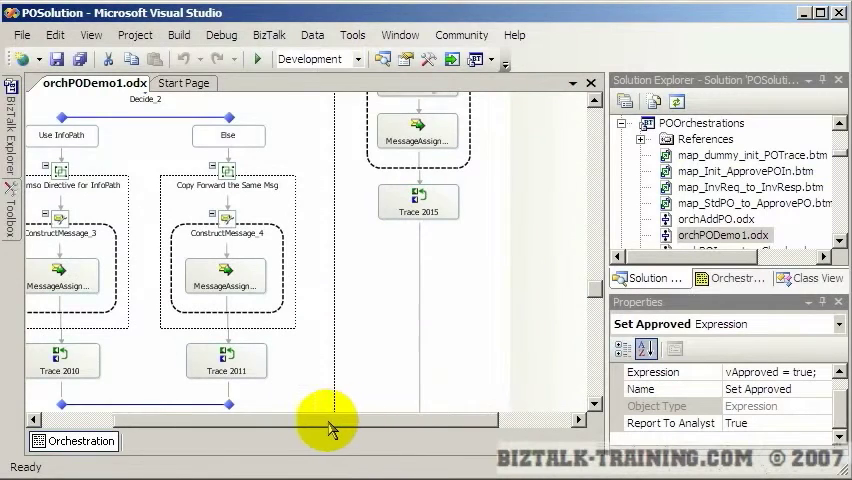
scroll(down, 3)
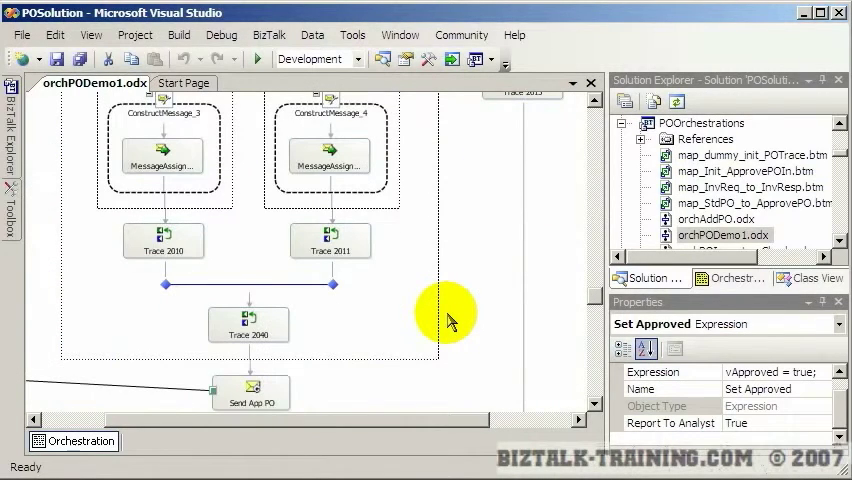
scroll(down, 3)
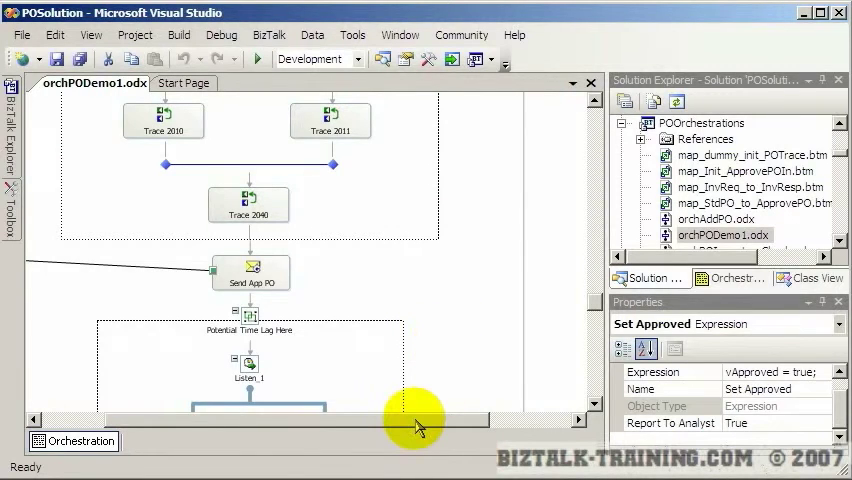
click(251, 275)
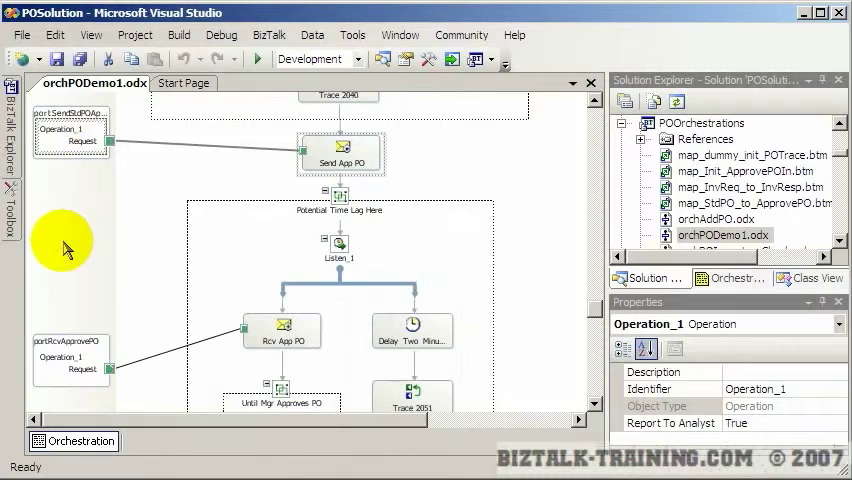
click(283, 330)
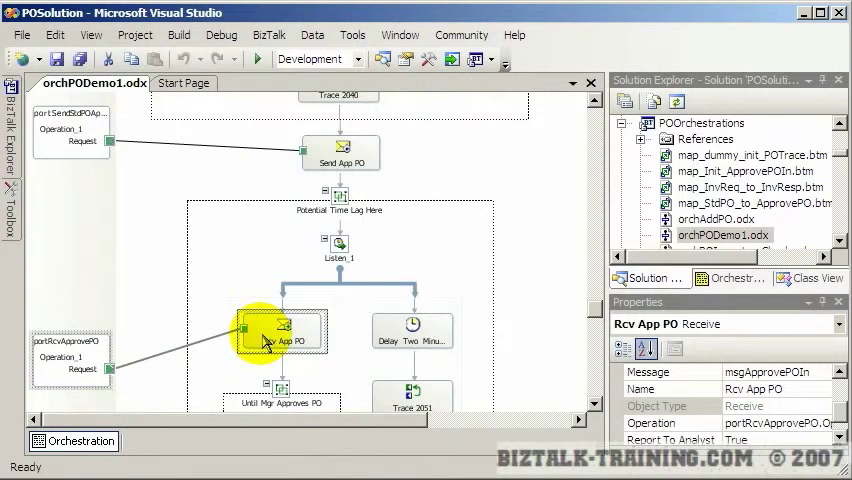
scroll(down, 3)
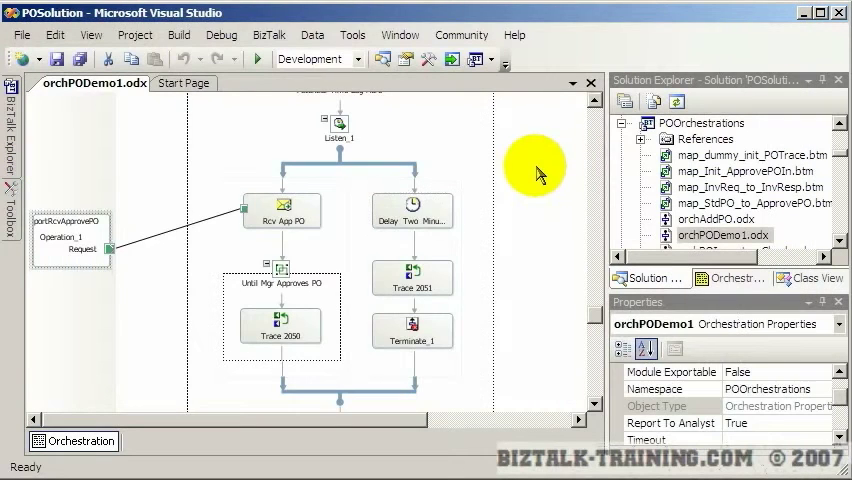
scroll(down, 3)
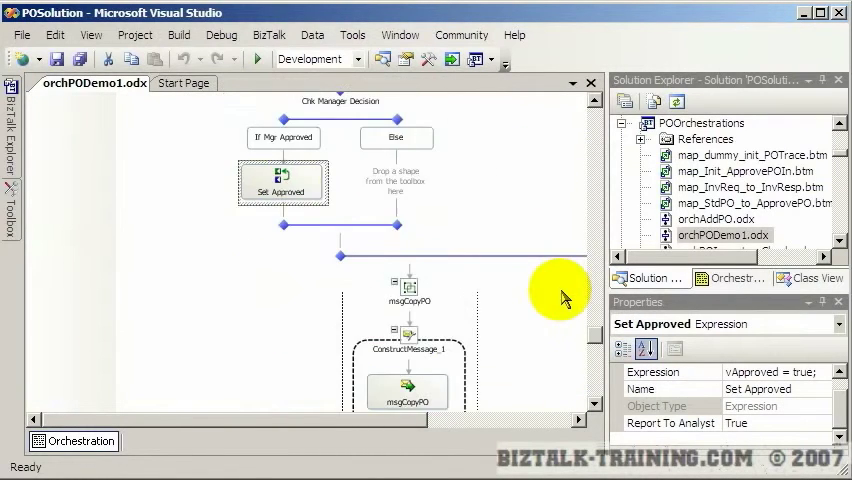
scroll(down, 3)
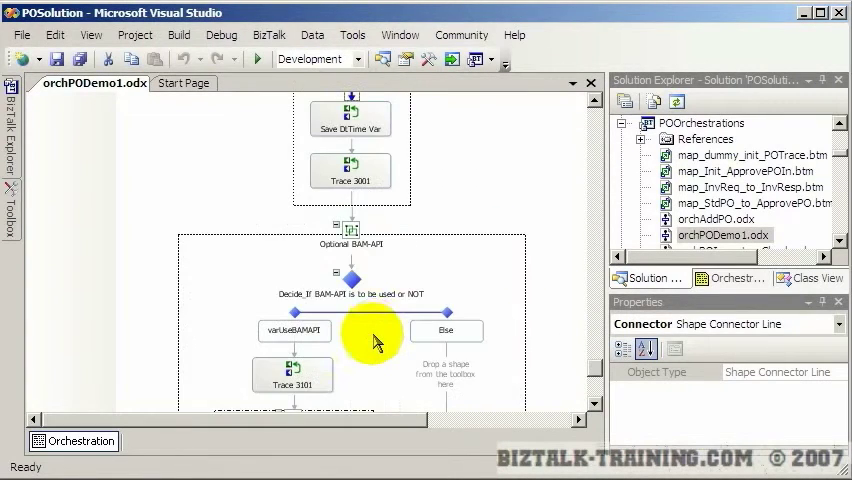
scroll(down, 3)
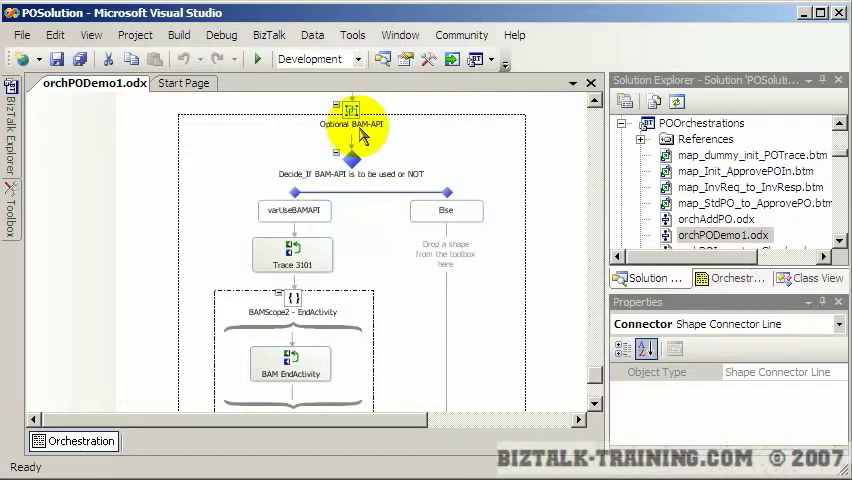
click(351, 150)
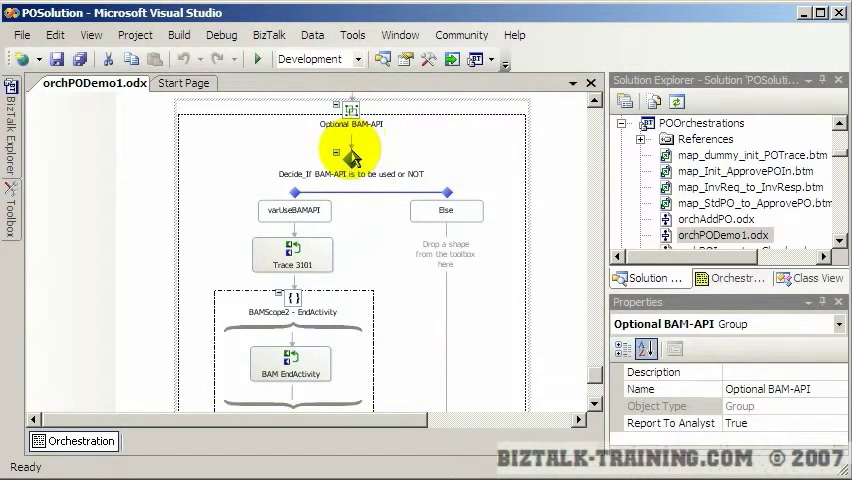
mouse_move(352, 140)
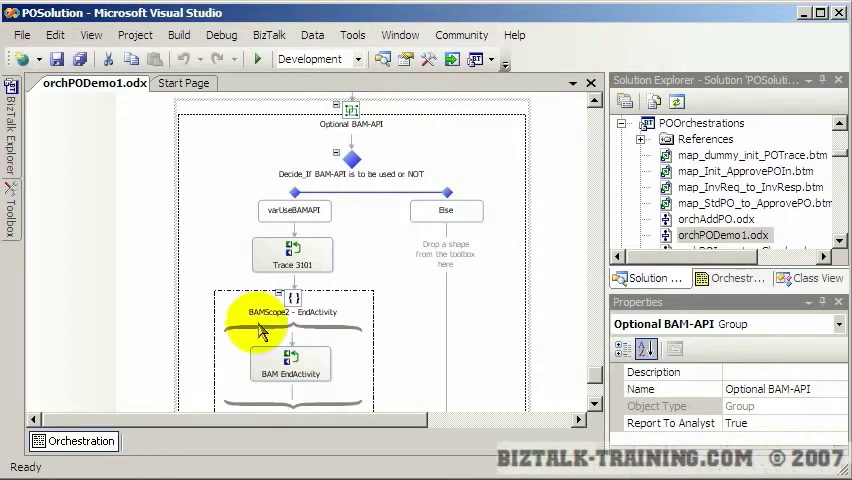
scroll(down, 3)
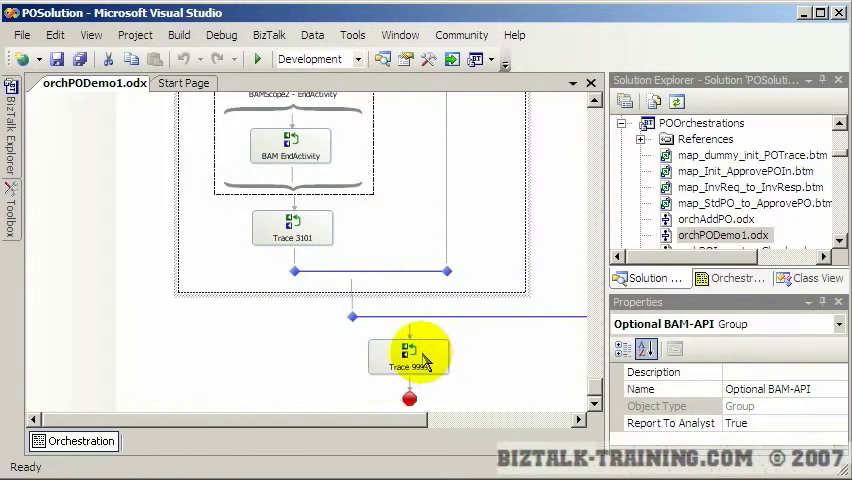
click(408, 355)
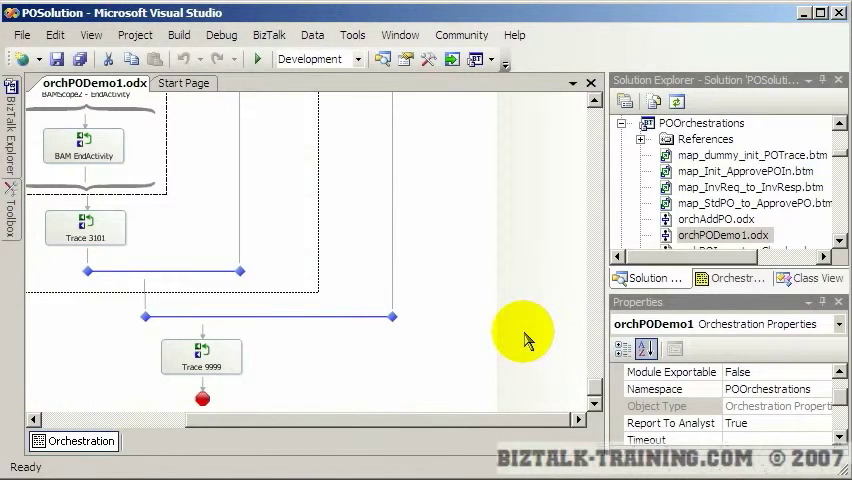
click(85, 147)
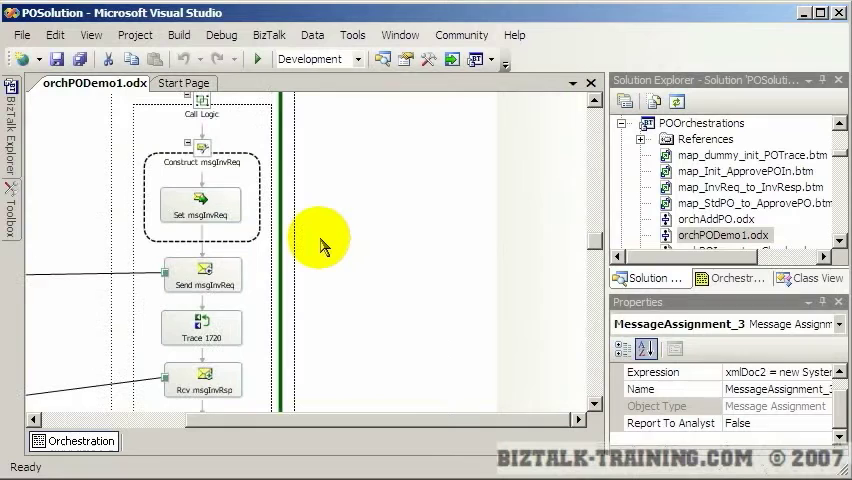
Open the init msgPOTrace Transform configuration, which uses existing map map_dummy_init_POTrace.
click(200, 205)
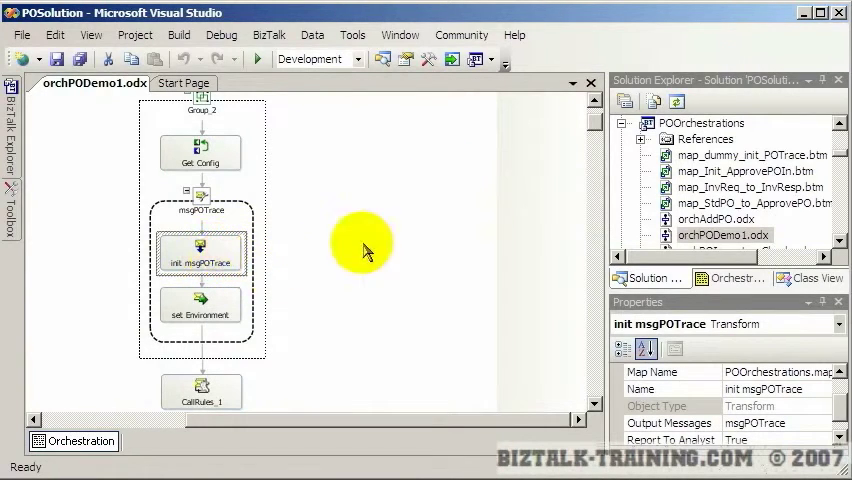
double_click(200, 252)
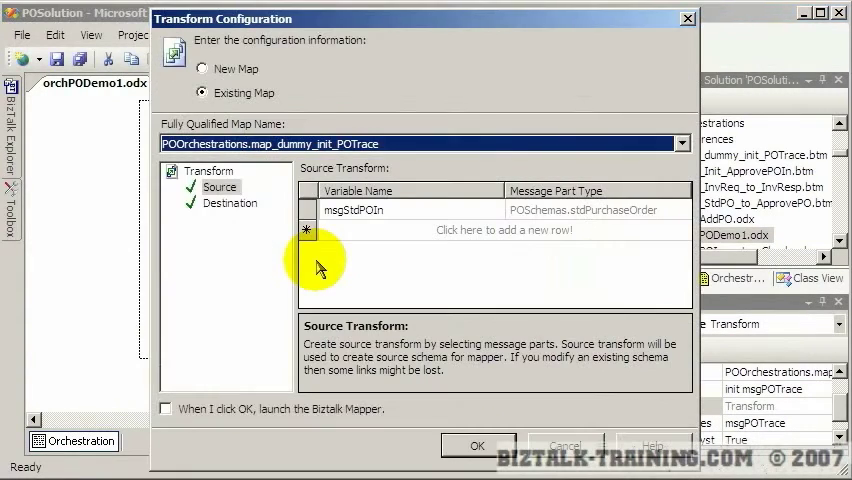
mouse_move(248, 273)
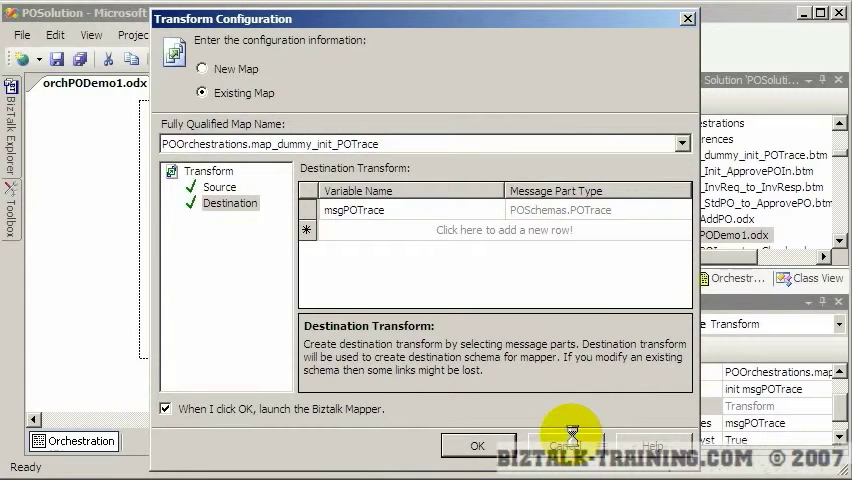
Open map_dummy_init_POTrace in the BizTalk Mapper, inspect the String Concatenate functoid, then close it.
click(477, 445)
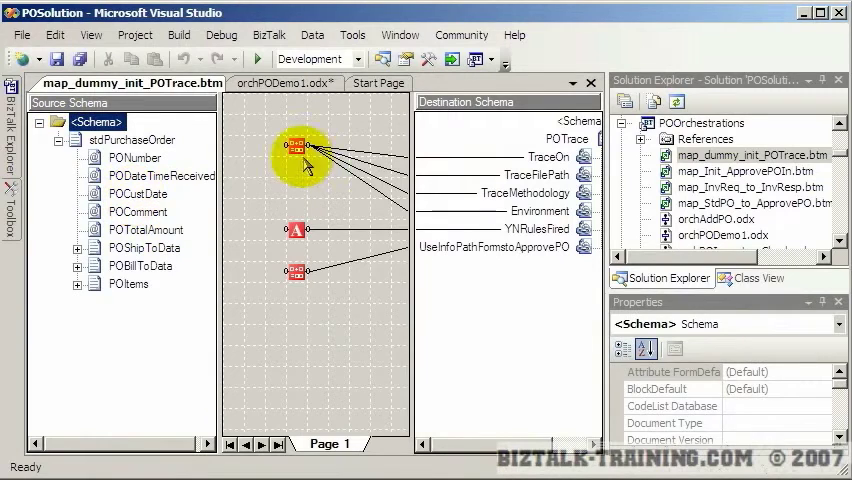
click(297, 271)
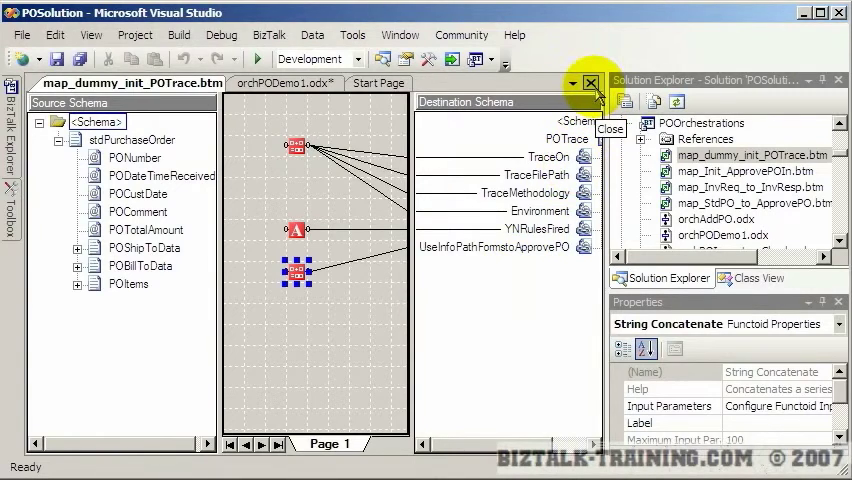
click(591, 83)
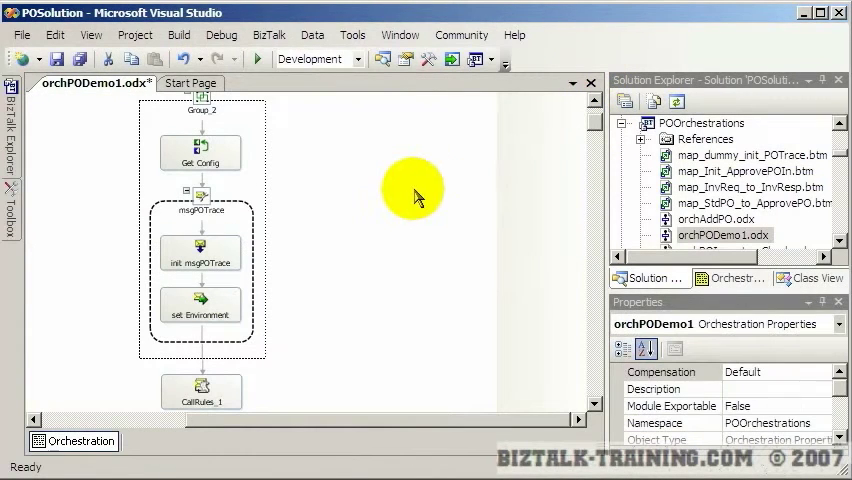
Switch between tabs and open map_StdPO_to_ApprovePO.btm and orchAddPO.odx beside orchPODemo1.
click(190, 83)
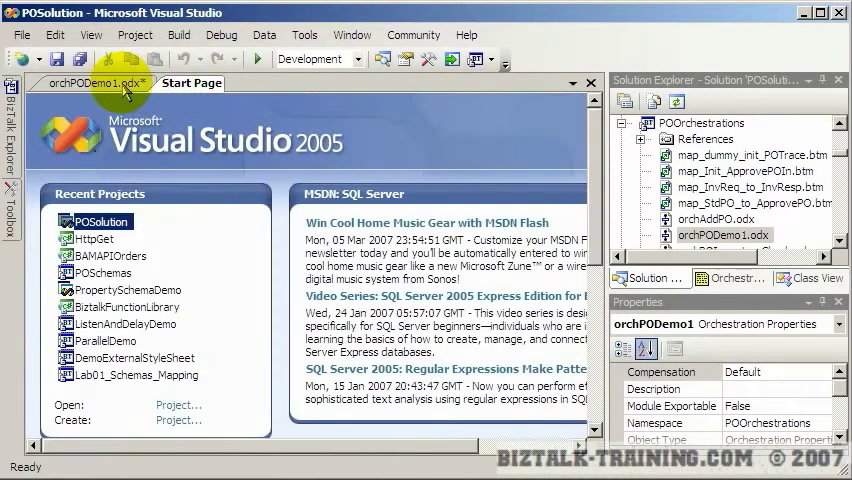
click(90, 83)
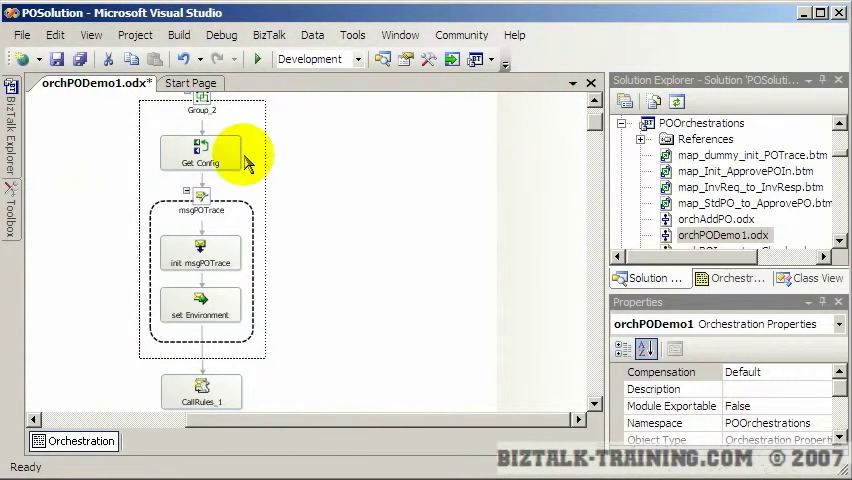
click(401, 34)
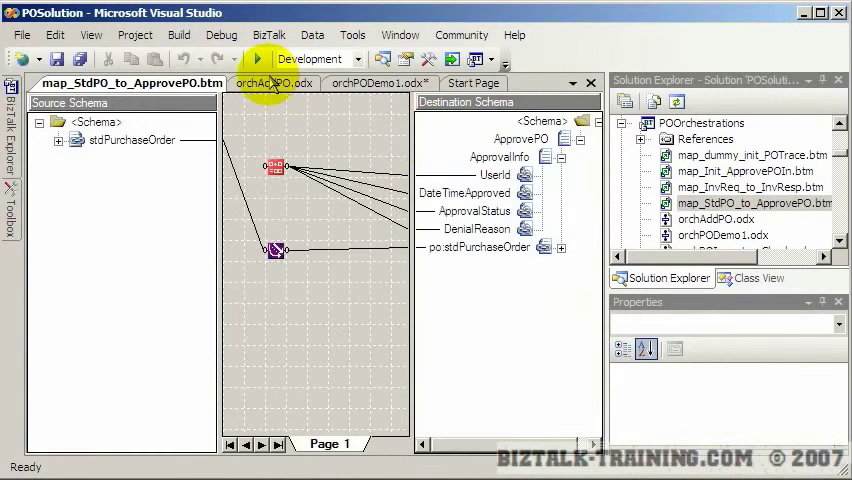
click(378, 83)
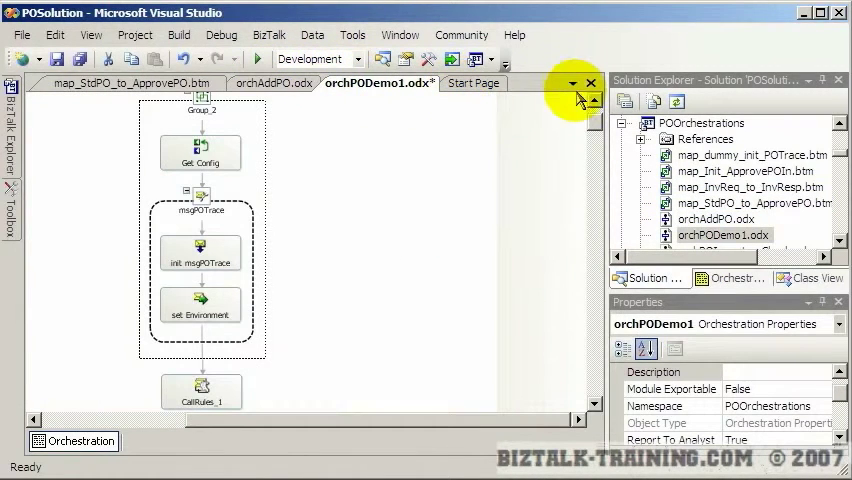
Review open documents via Active Files and the Window menu, and close the Start Page.
click(572, 83)
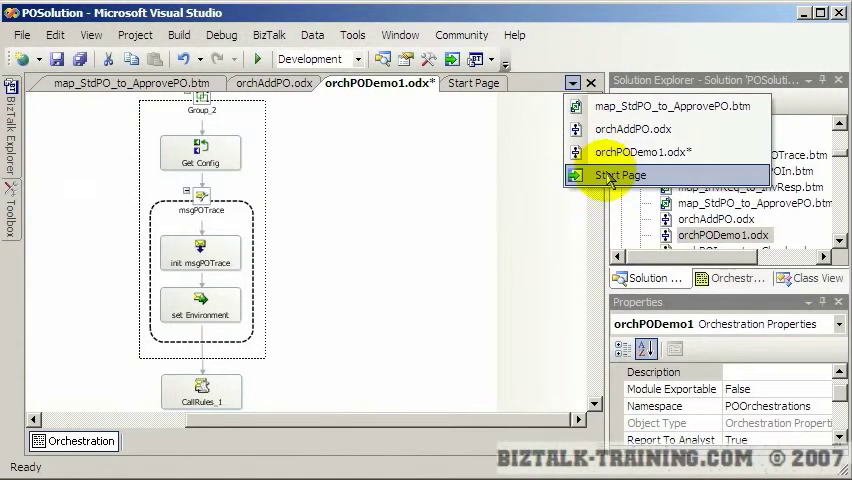
click(400, 34)
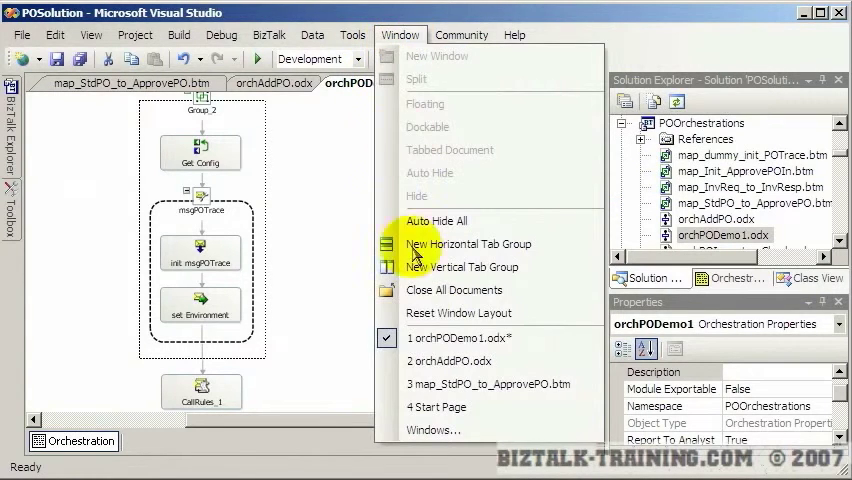
click(436, 407)
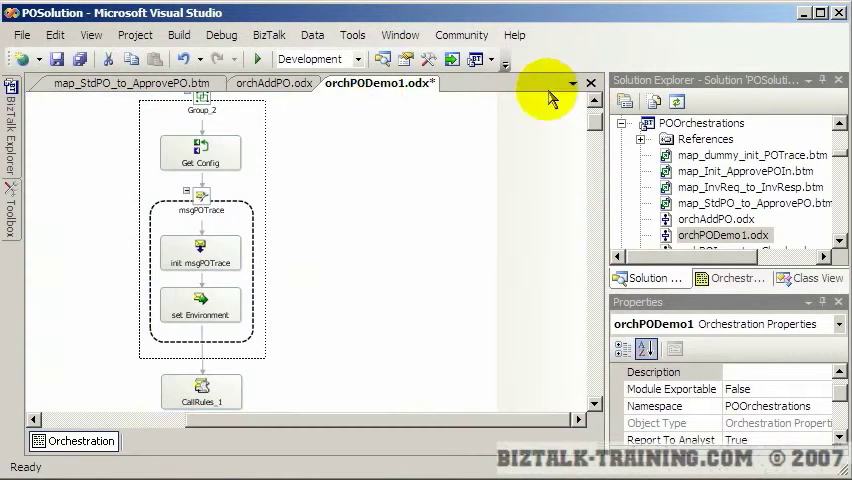
click(352, 34)
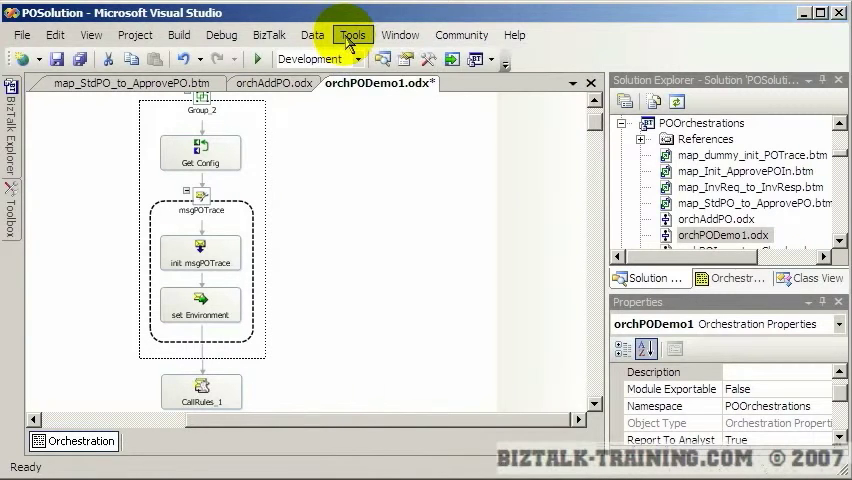
click(352, 34)
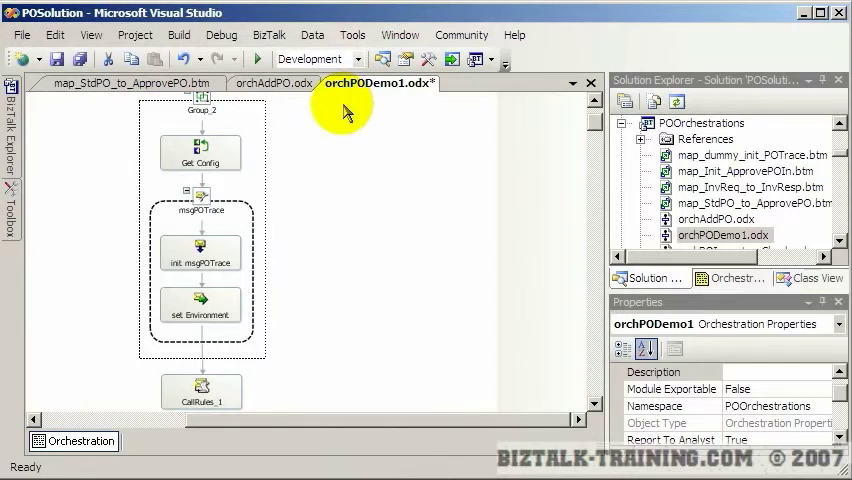
mouse_move(605, 200)
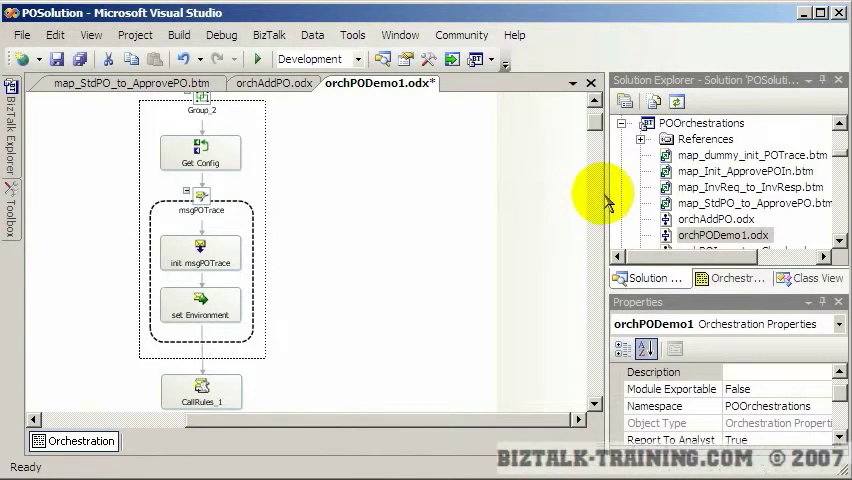
click(637, 138)
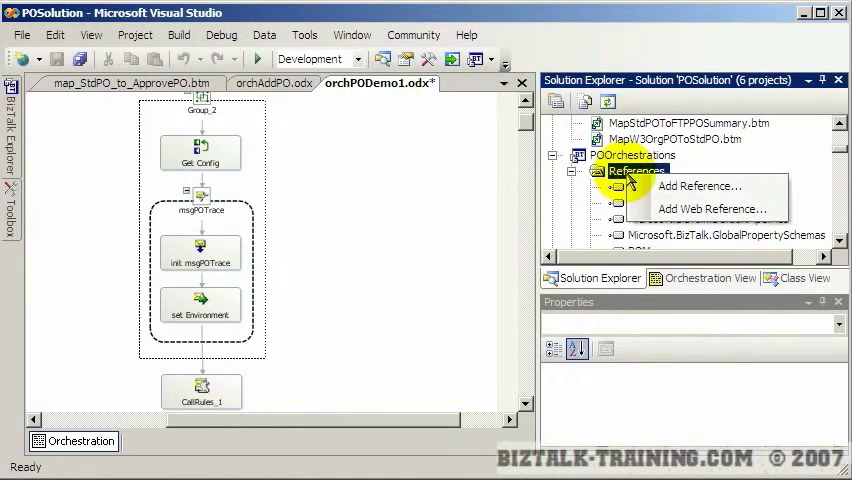
mouse_move(700, 186)
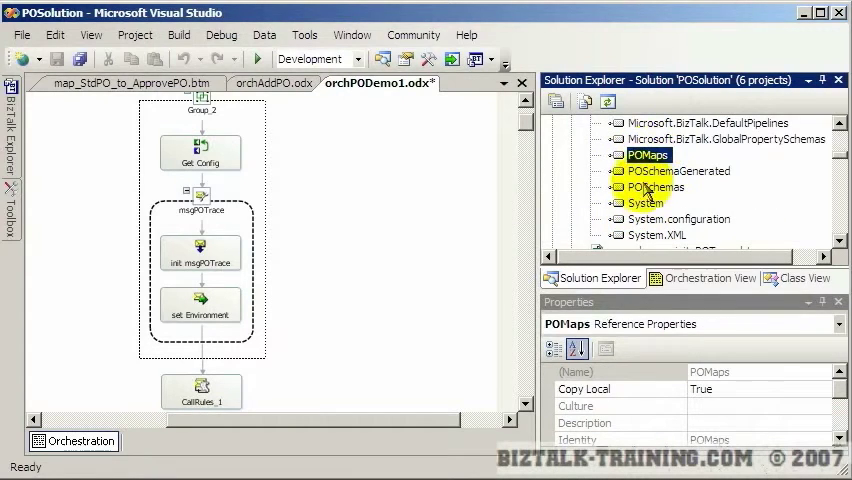
View the POSchemaGenerated reference, collapse POOrchestrations, and show orchPODemo1's Orchestration View.
click(680, 170)
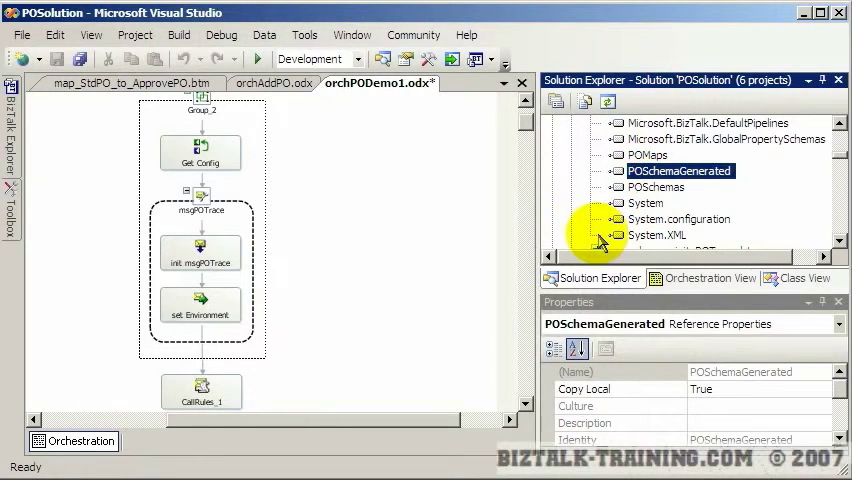
scroll(down, 3)
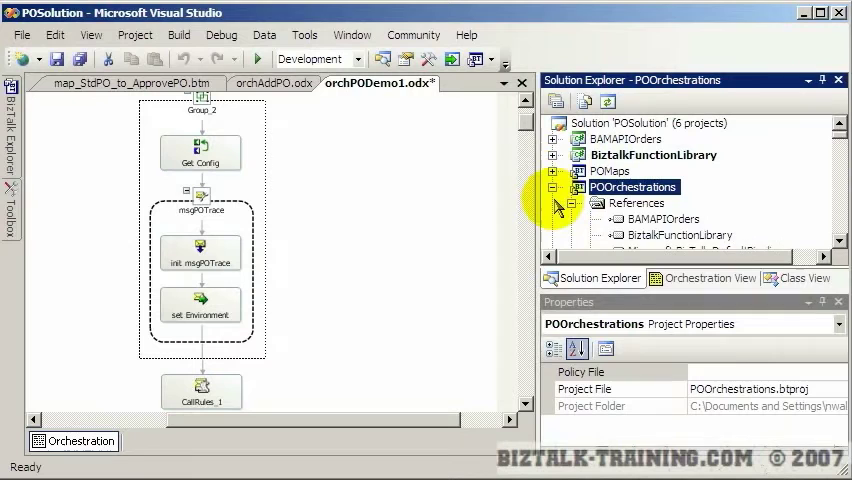
click(551, 187)
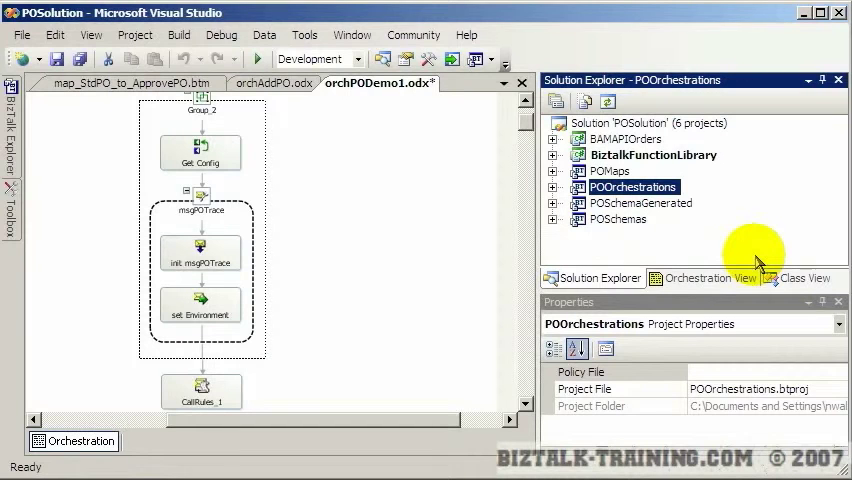
click(712, 278)
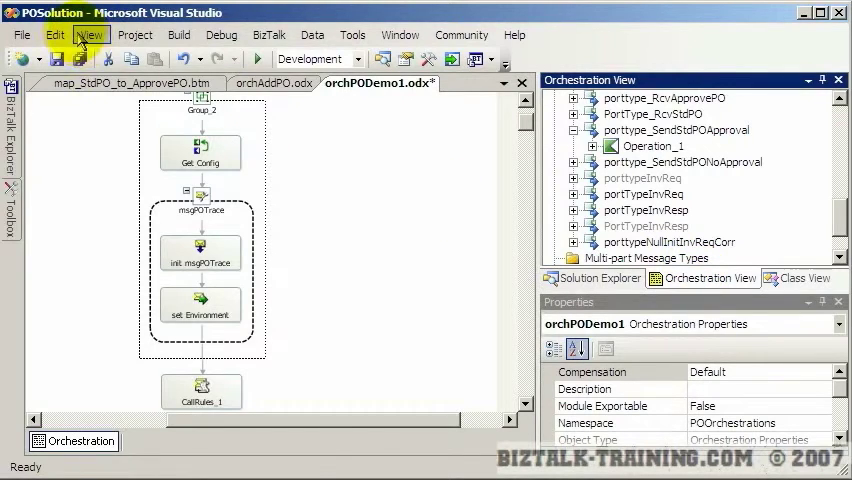
Open the Variables folder in Orchestration View and inspect strProcessId's properties.
click(90, 34)
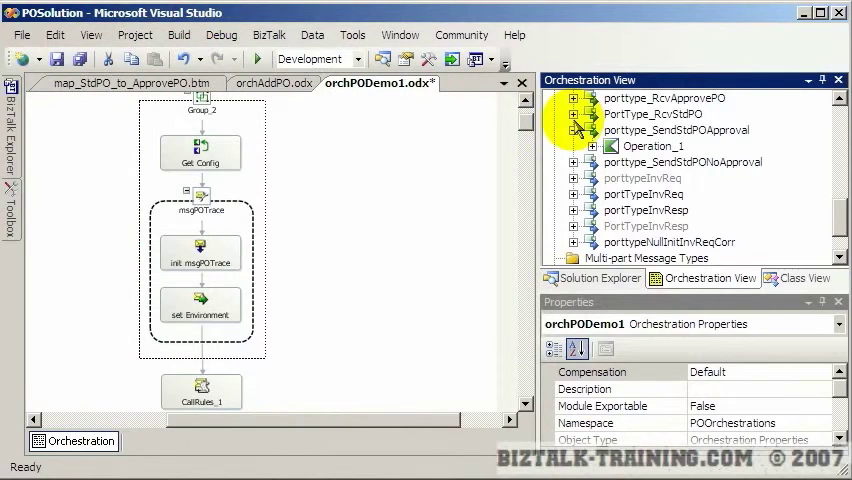
scroll(down, 3)
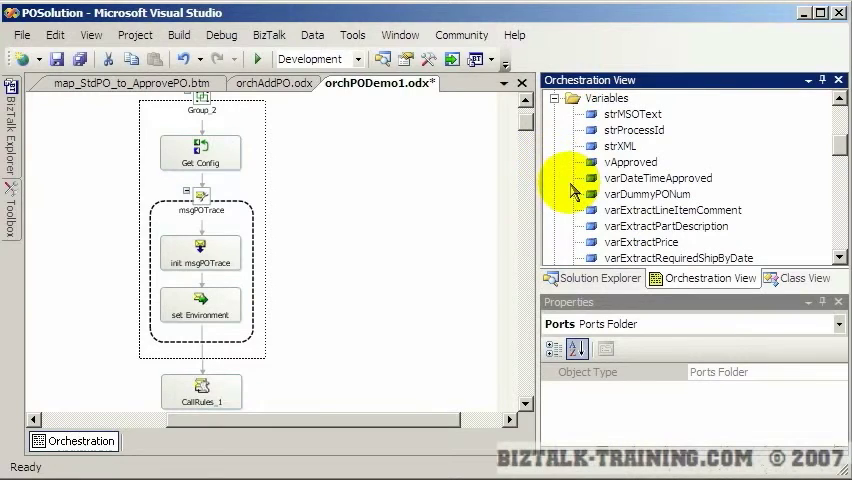
mouse_move(665, 125)
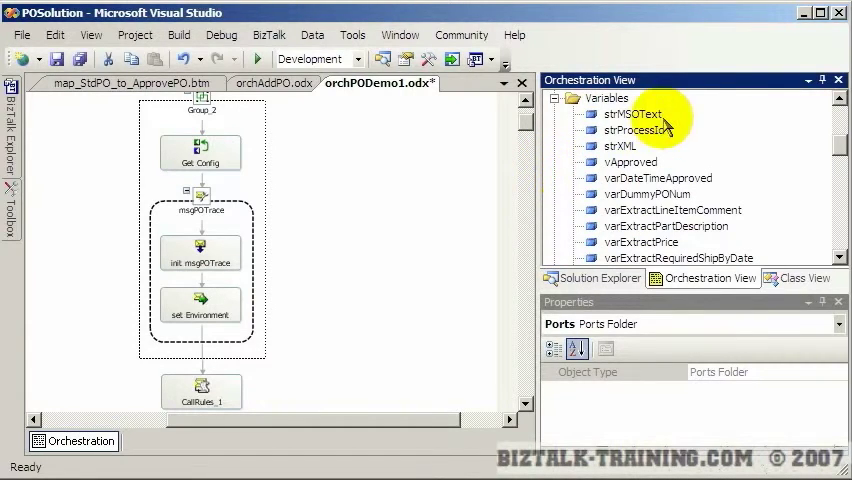
click(606, 98)
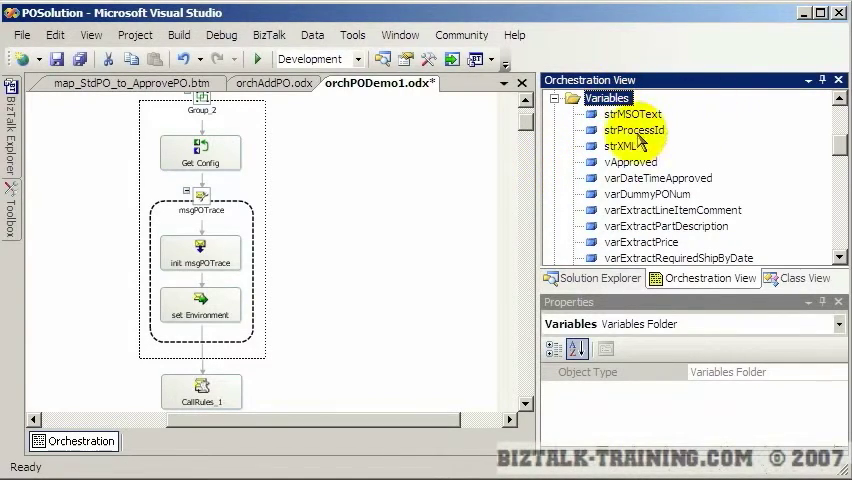
click(630, 113)
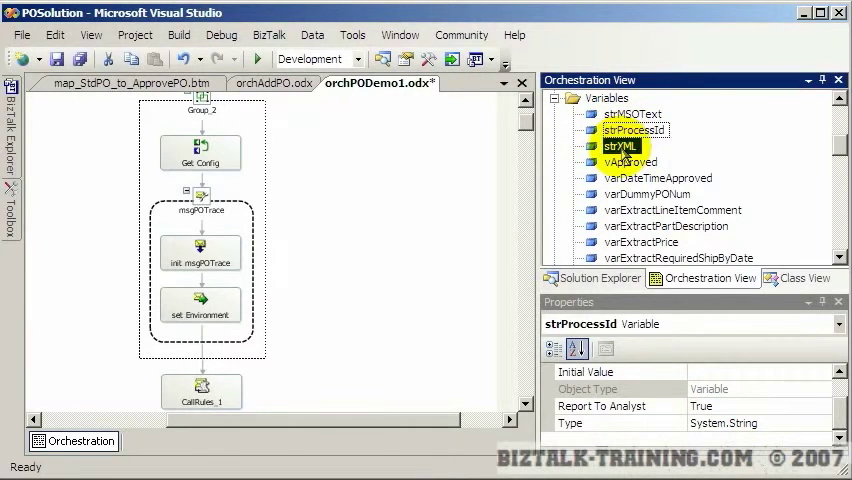
Review strMSOText, varExtractLineItemComment, vApproved and varDummyPONum ('DUMMY' initial value), then show Messages.
click(631, 161)
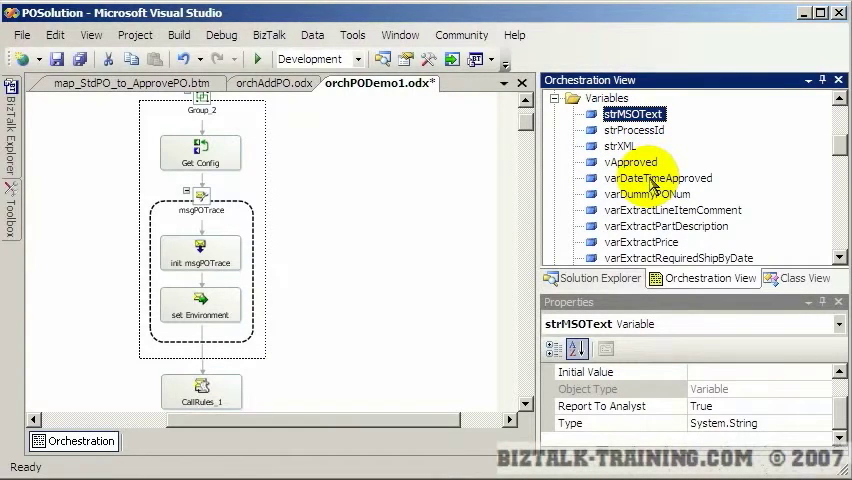
click(673, 210)
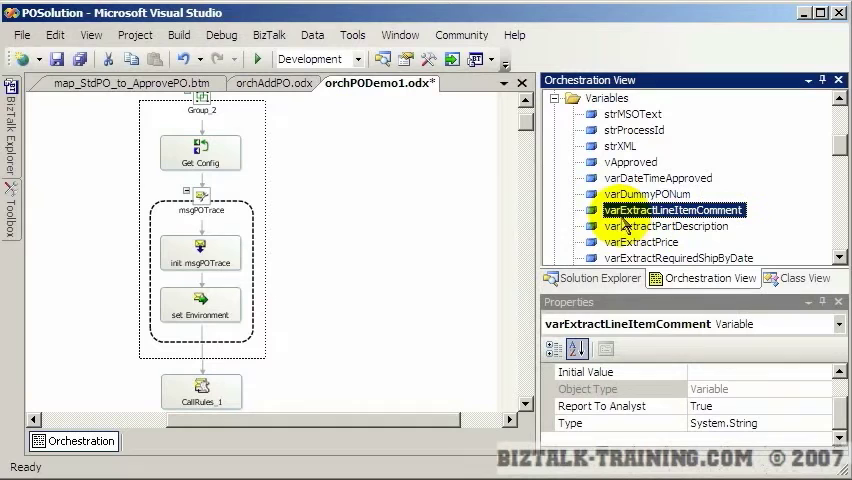
click(630, 161)
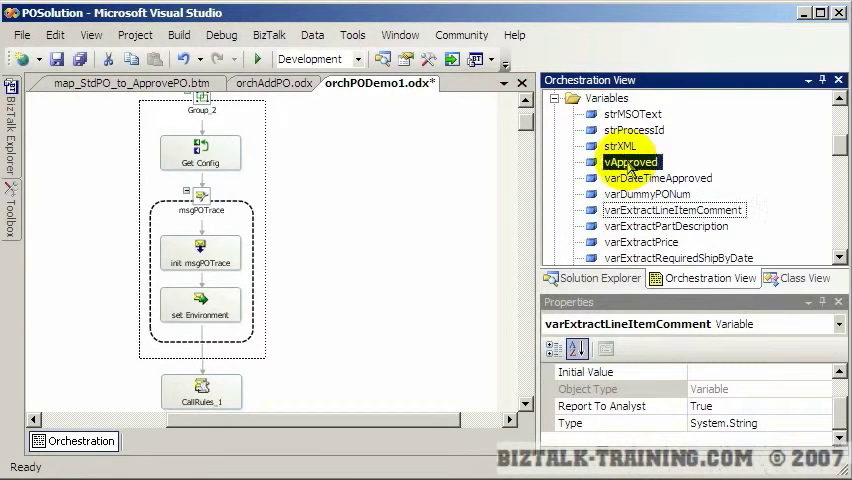
click(650, 193)
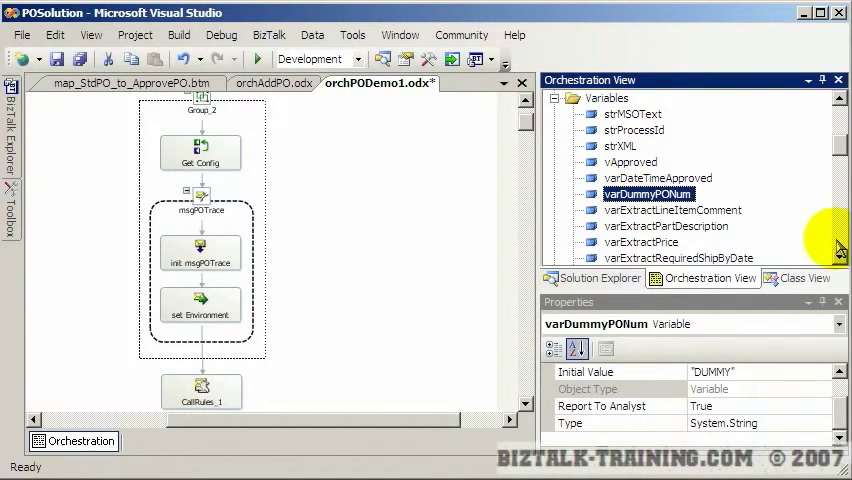
scroll(down, 3)
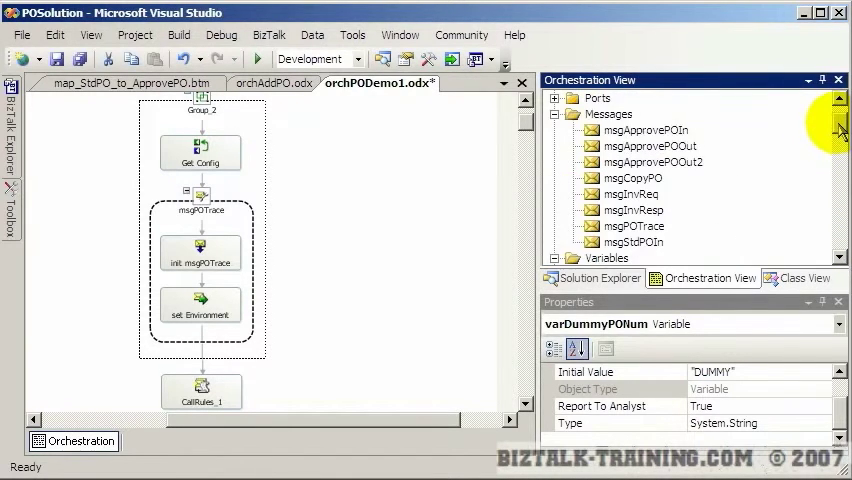
click(608, 130)
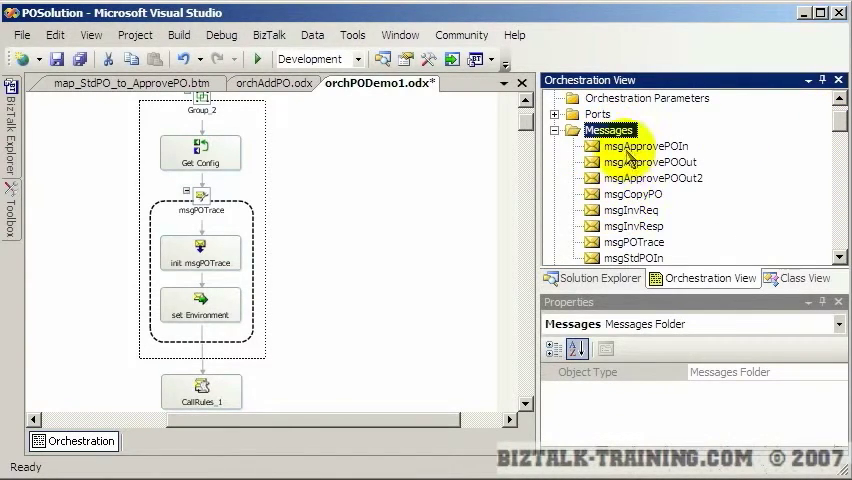
Check msgApprovePOIn's message type is POSchemas.ApprovePO, then collapse the Messages folder.
click(646, 131)
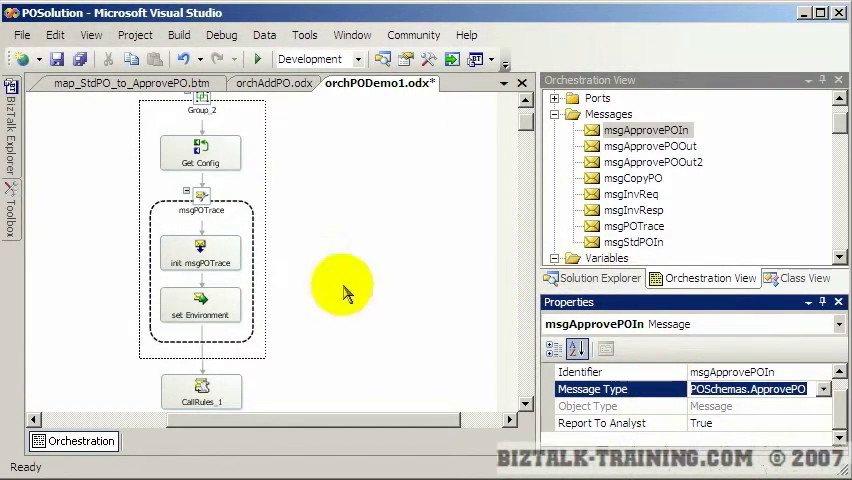
mouse_move(450, 262)
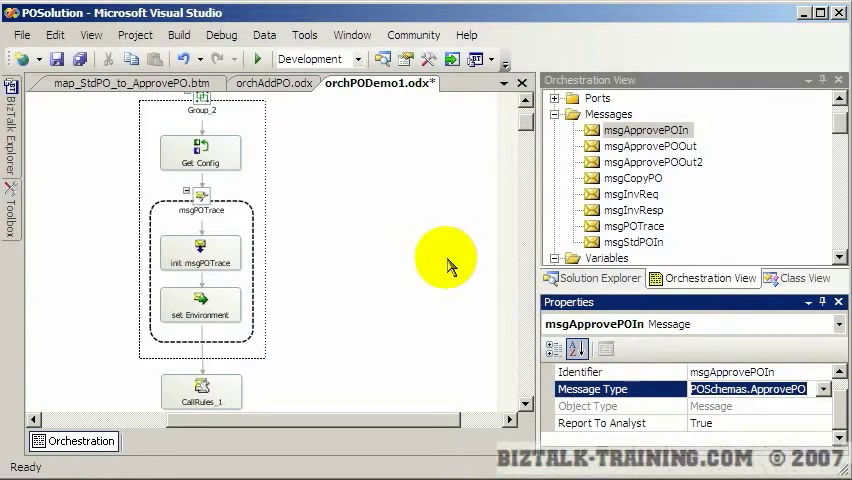
mouse_move(555, 123)
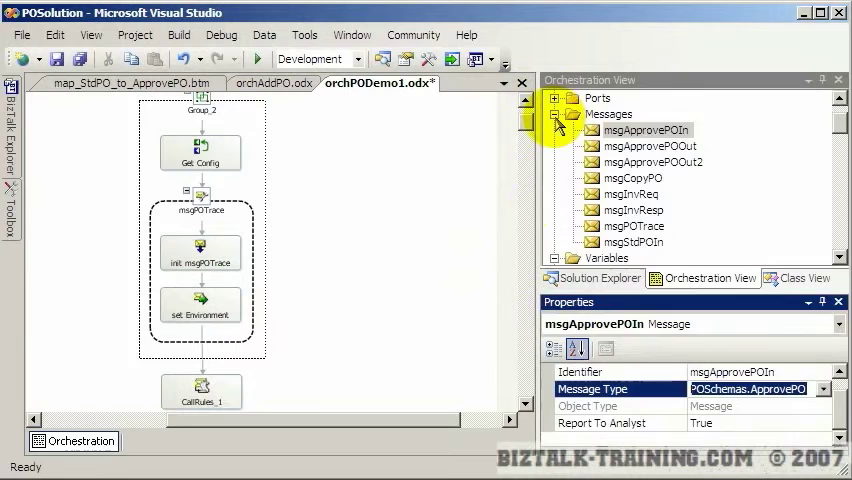
click(555, 114)
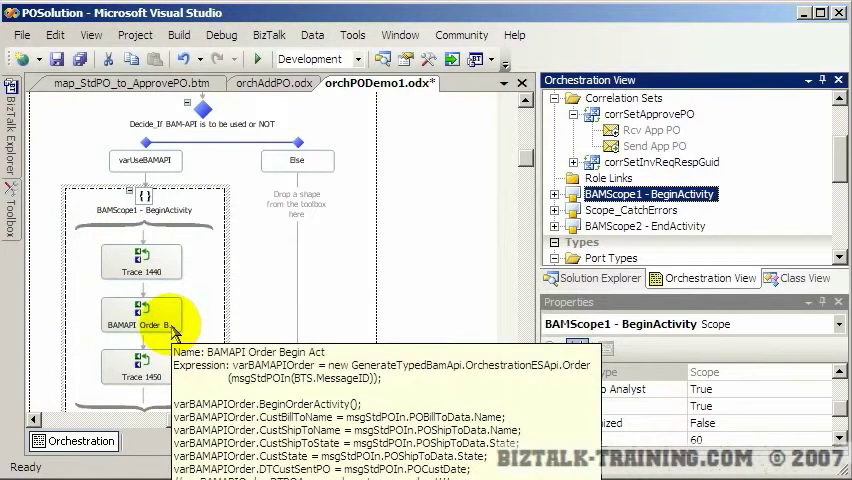
mouse_move(265, 270)
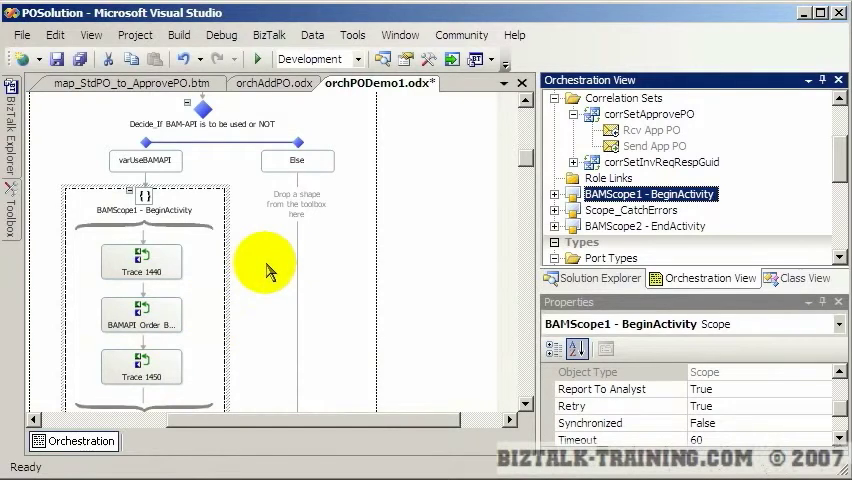
Expand BAMScope1 to see varBAMAPIOrder and confirm corrTypeApprovePO has an Internal type modifier.
click(556, 194)
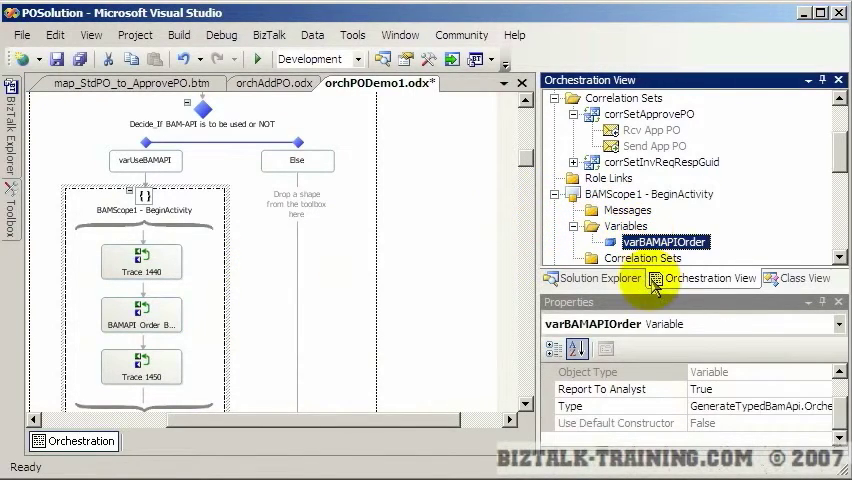
scroll(down, 3)
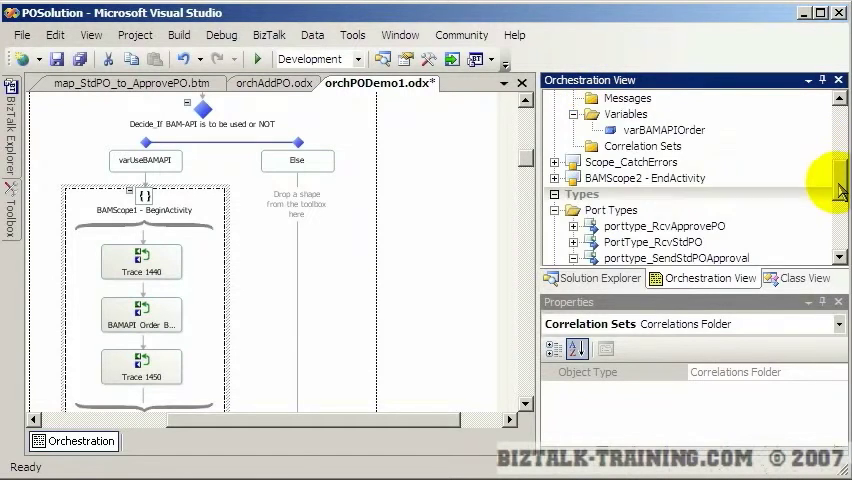
scroll(down, 3)
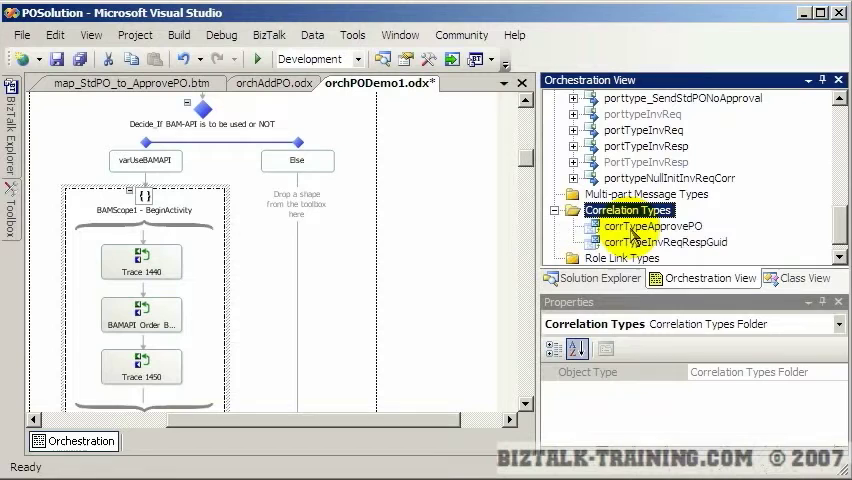
click(652, 226)
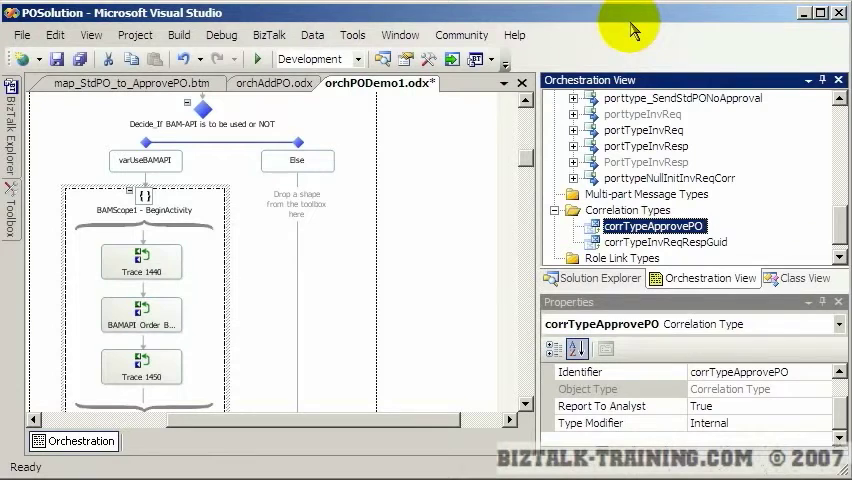
scroll(down, 3)
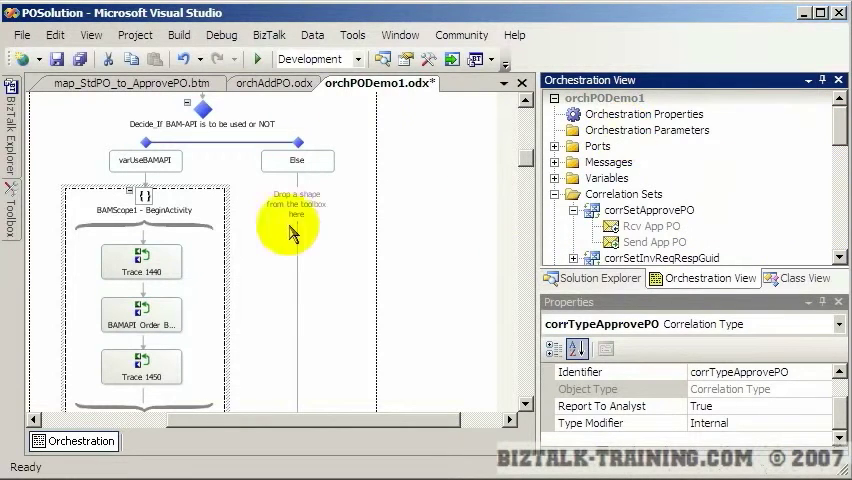
mouse_move(475, 295)
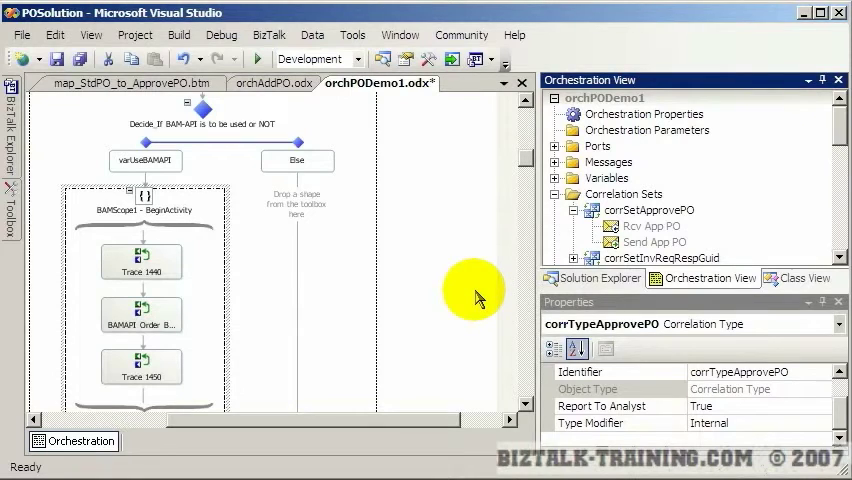